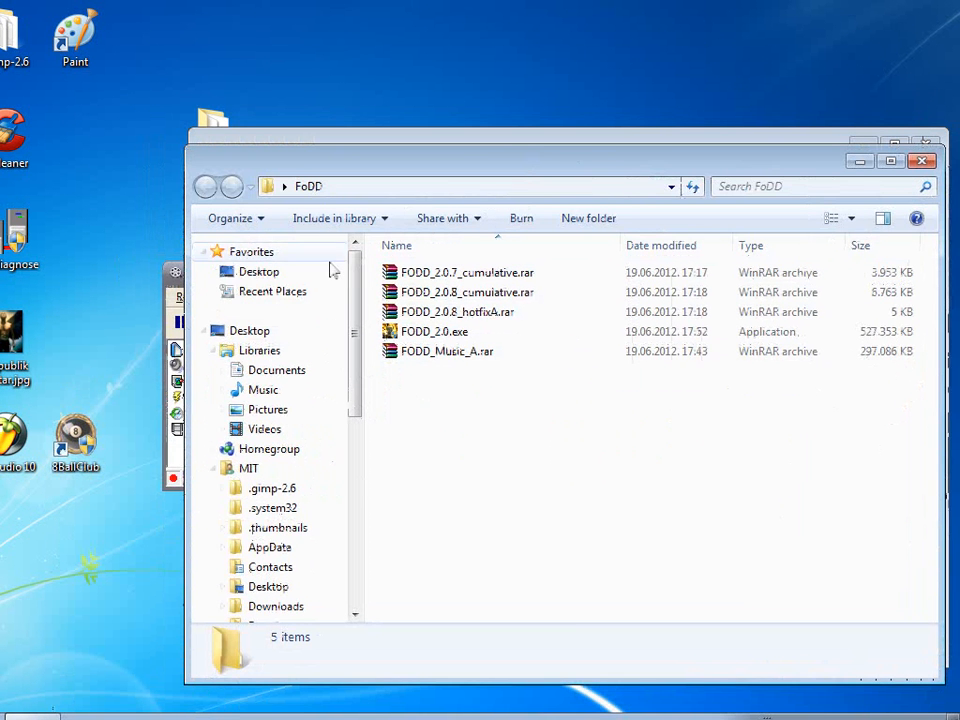
# Extract the FODD archives with Extract Here, starting with 2.0.7 and 2.0.8 cumulative.
pyautogui.scroll(-3)
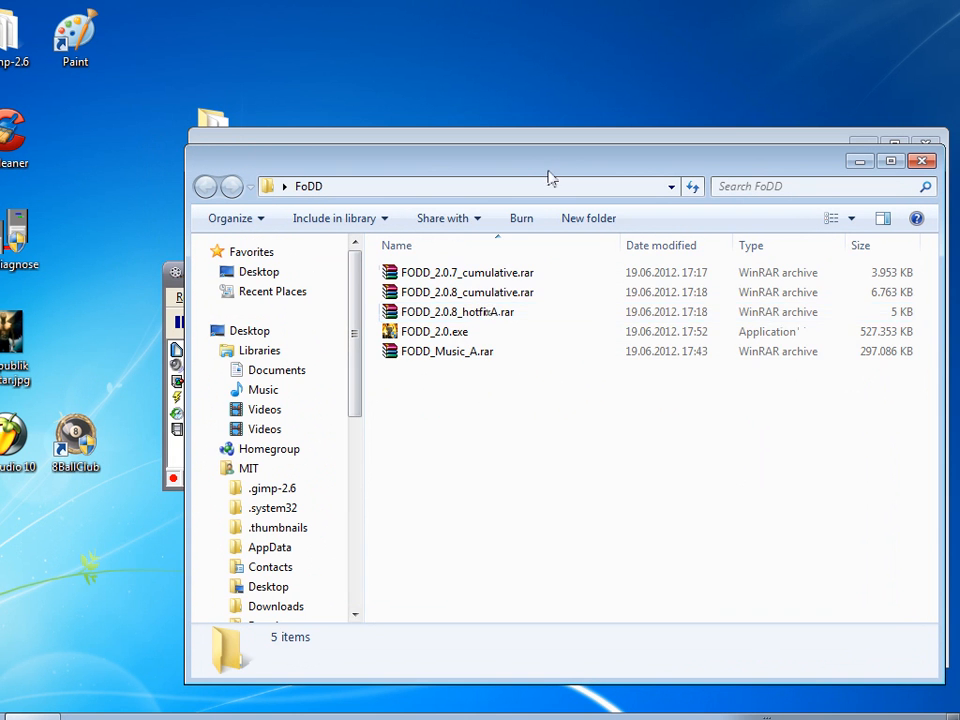
pyautogui.moveTo(550, 175); pyautogui.dragTo(510, 143)
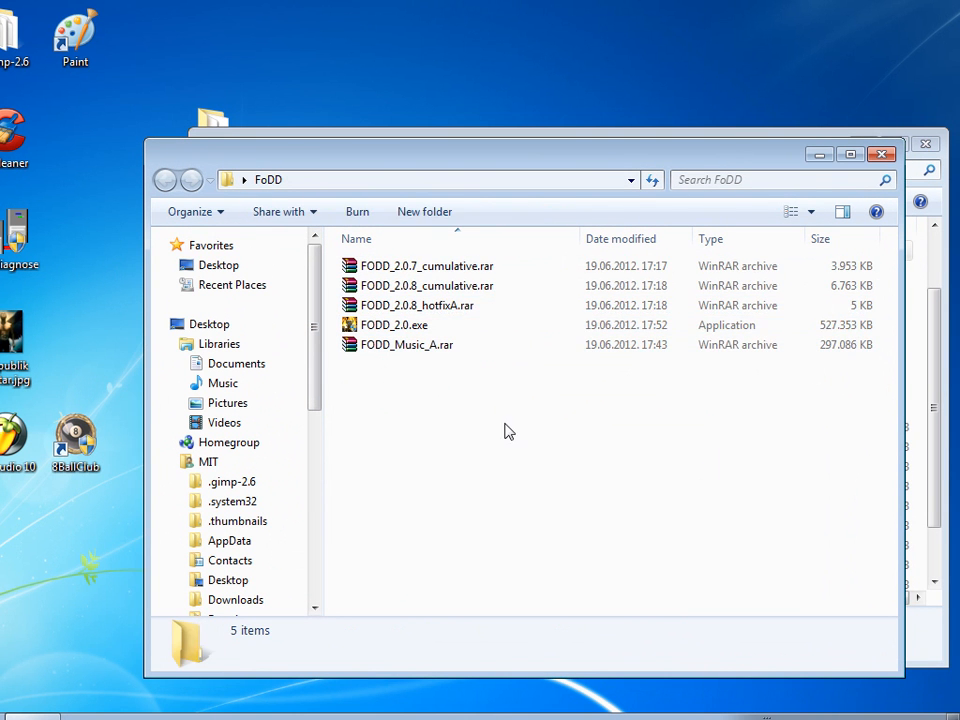
pyautogui.click(406, 344)
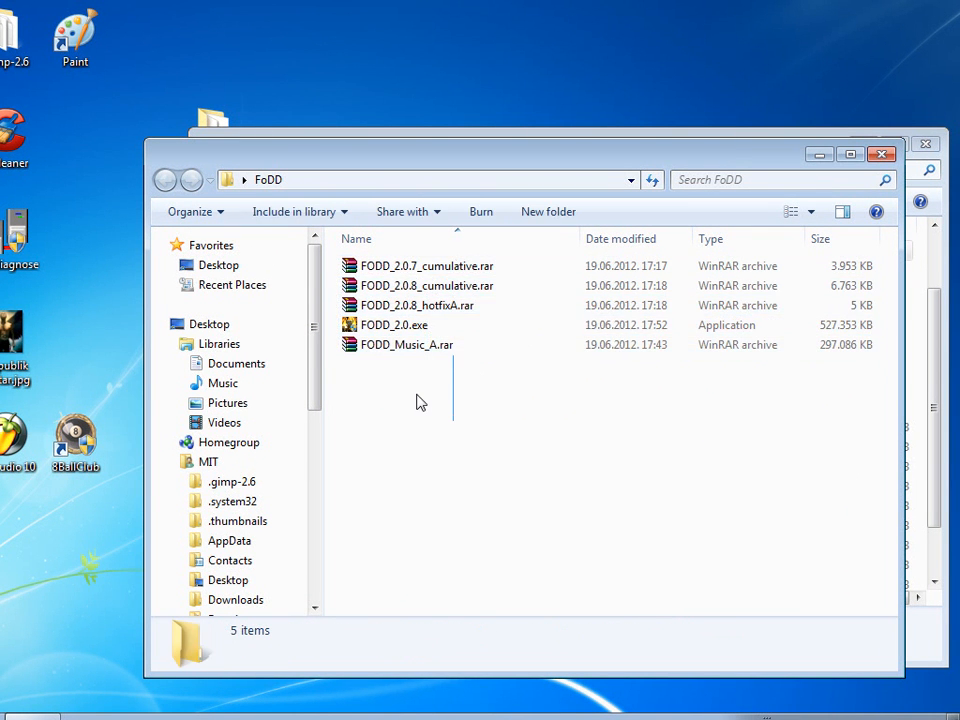
pyautogui.click(393, 324)
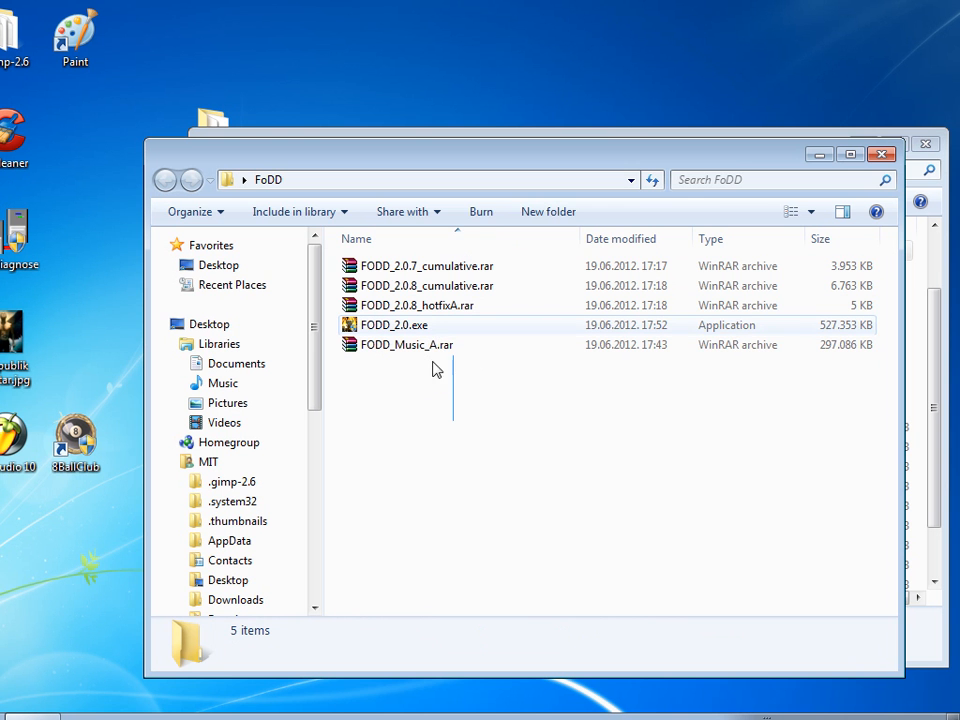
pyautogui.click(406, 344)
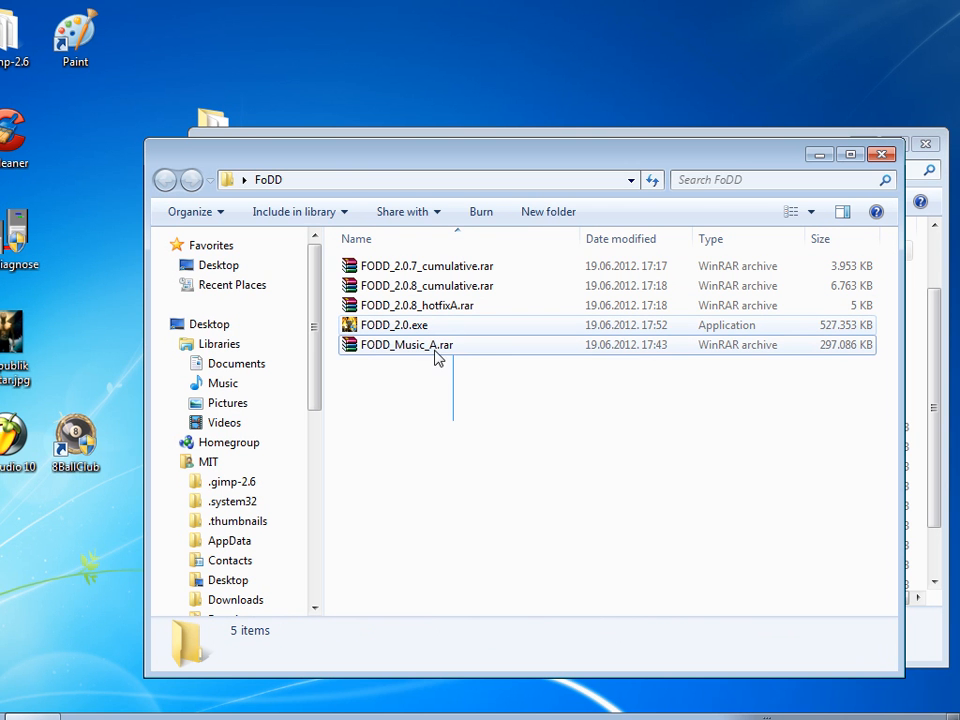
pyautogui.rightClick(425, 265)
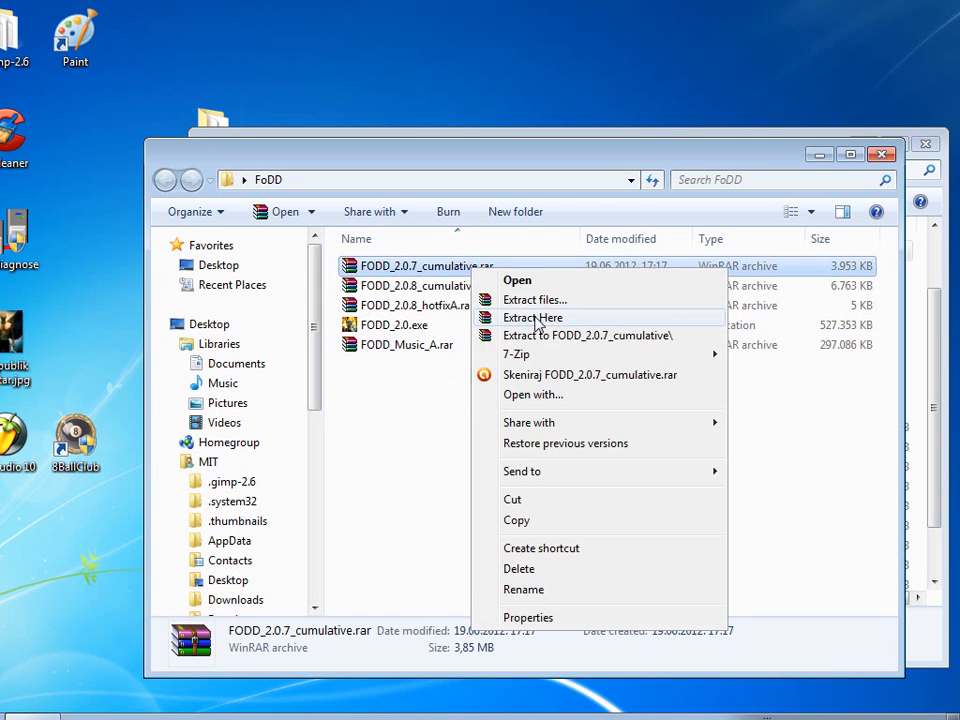
pyautogui.click(532, 317)
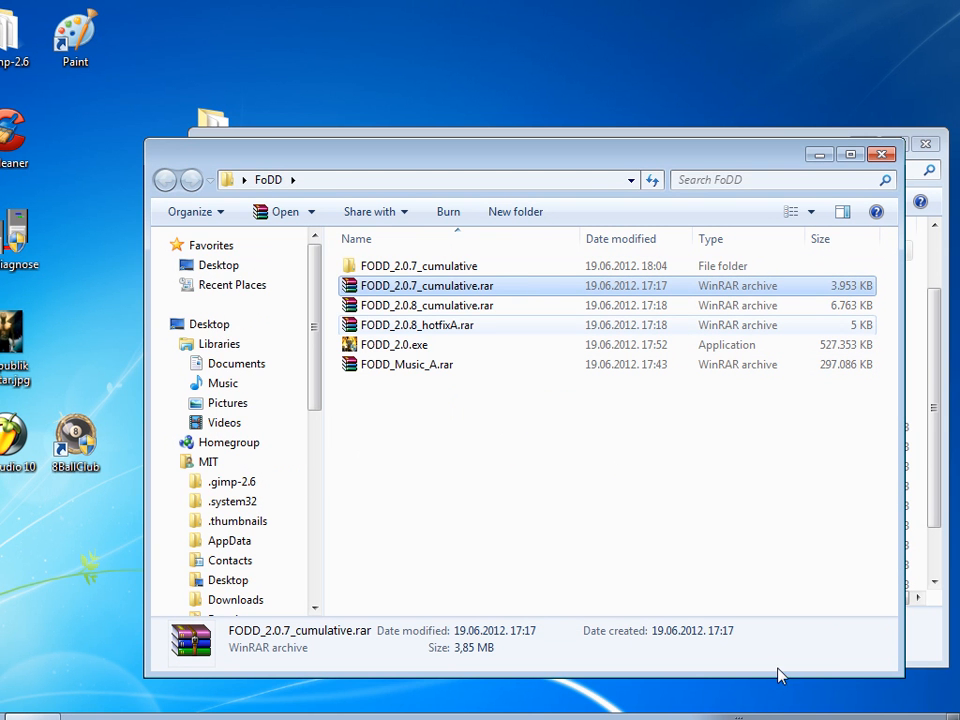
pyautogui.rightClick(427, 305)
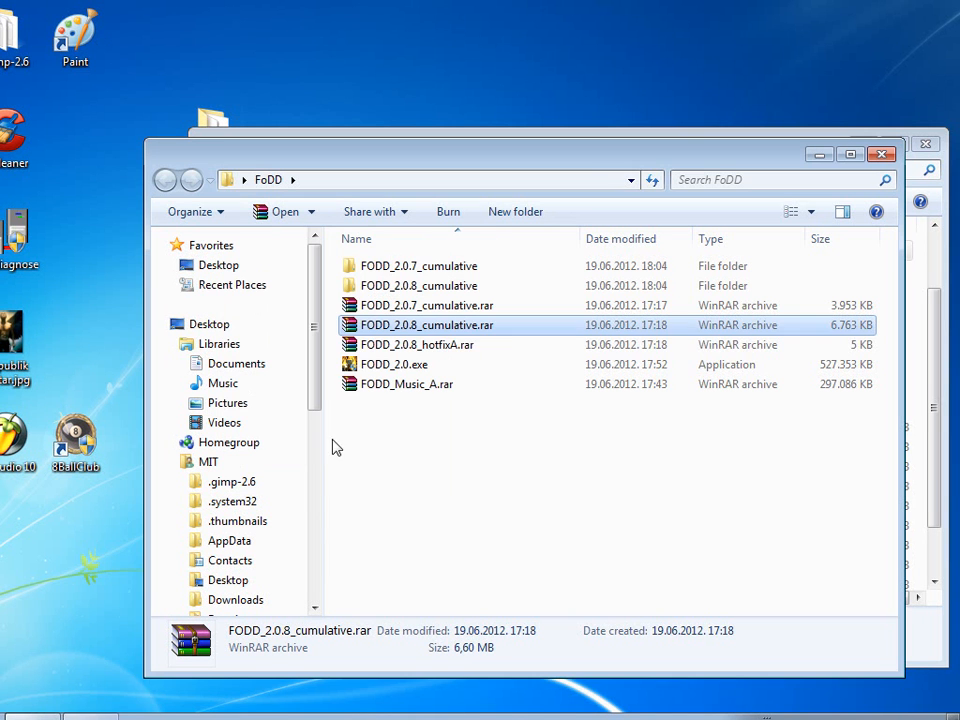
pyautogui.rightClick(416, 344)
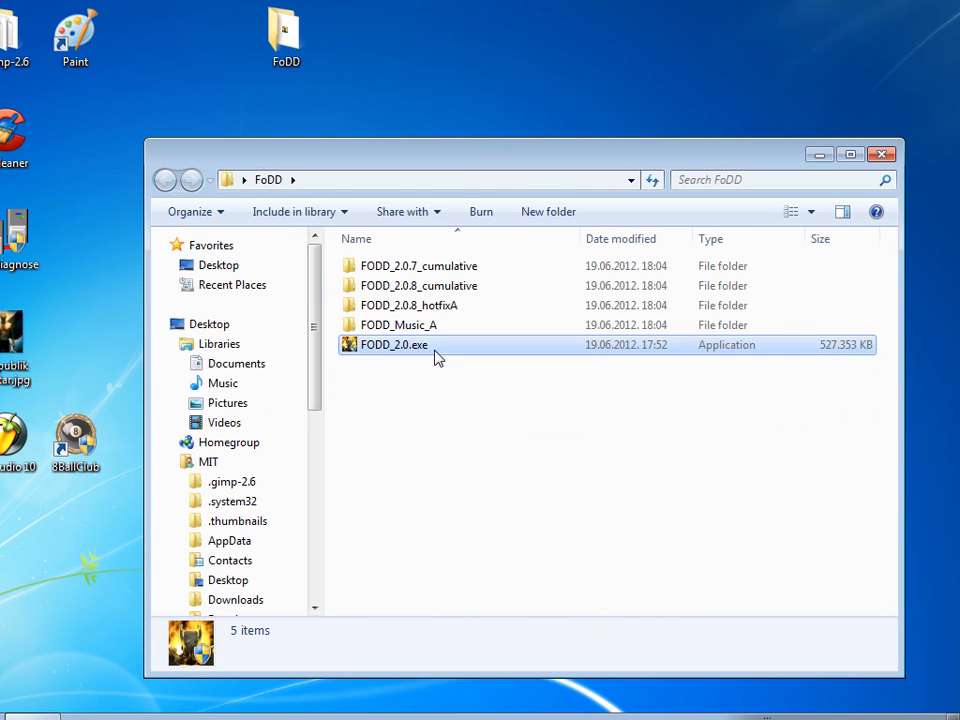
pyautogui.click(393, 344)
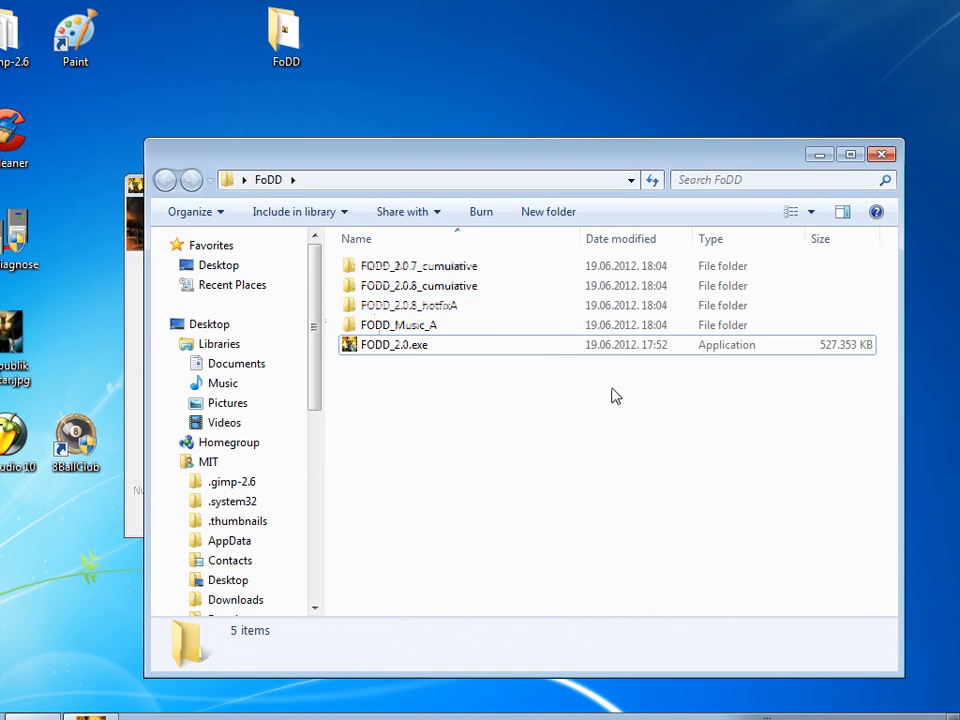
# Launch FODD_2.0.exe, accept the licence and keep Mod Files and Music Files selected.
pyautogui.doubleClick(393, 344)
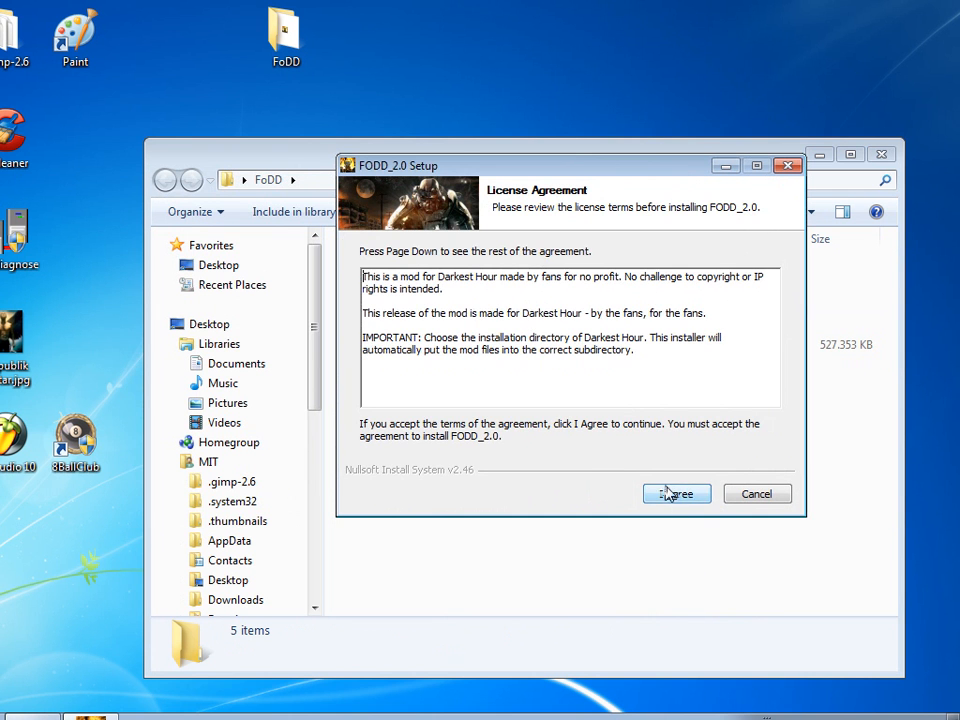
pyautogui.click(676, 493)
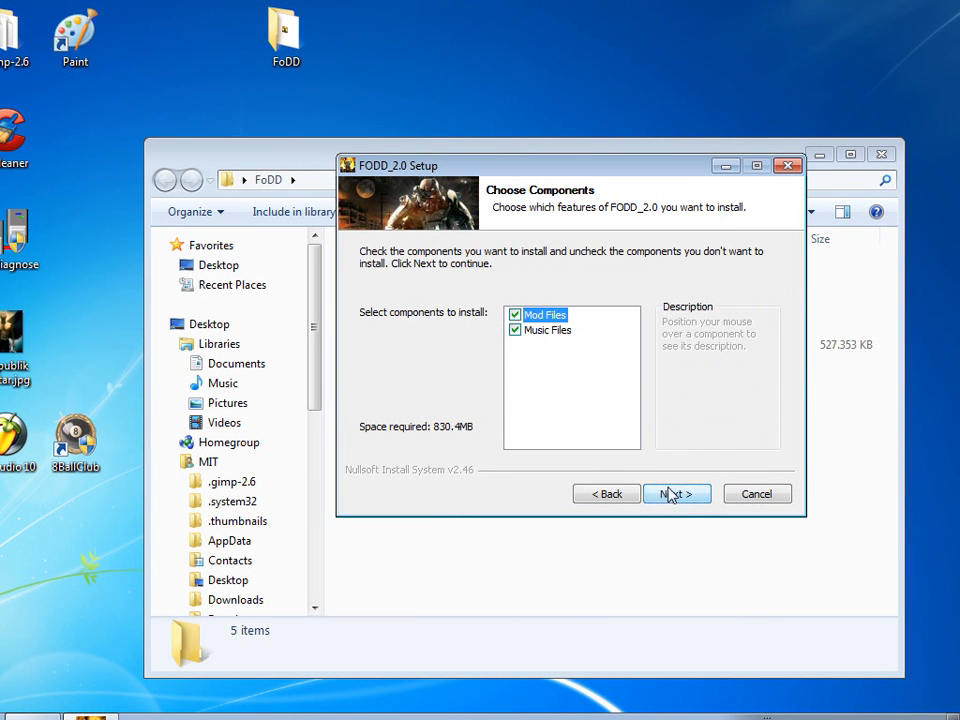
pyautogui.click(676, 493)
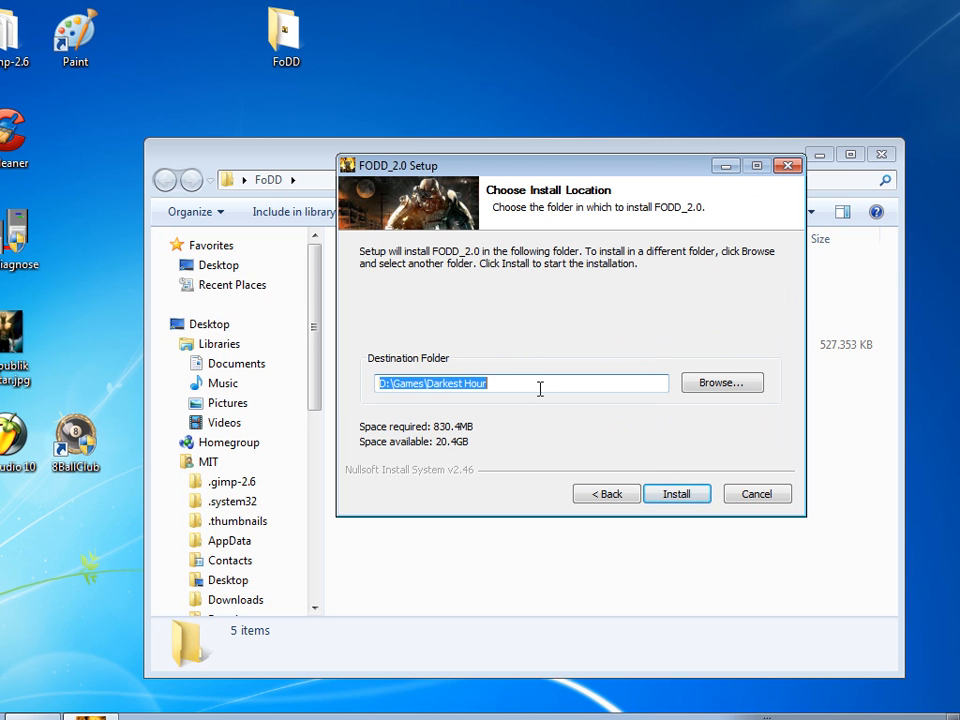
pyautogui.moveTo(546, 367)
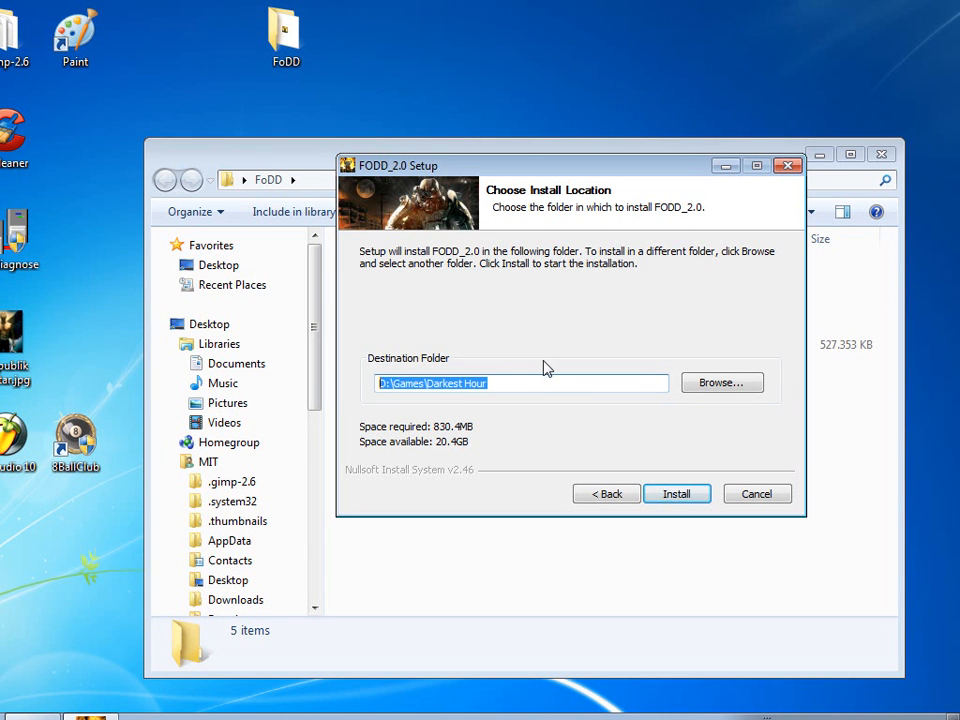
# Create a new Desktop folder named 'FoDD MOd' and confirm it as the install destination.
pyautogui.click(721, 382)
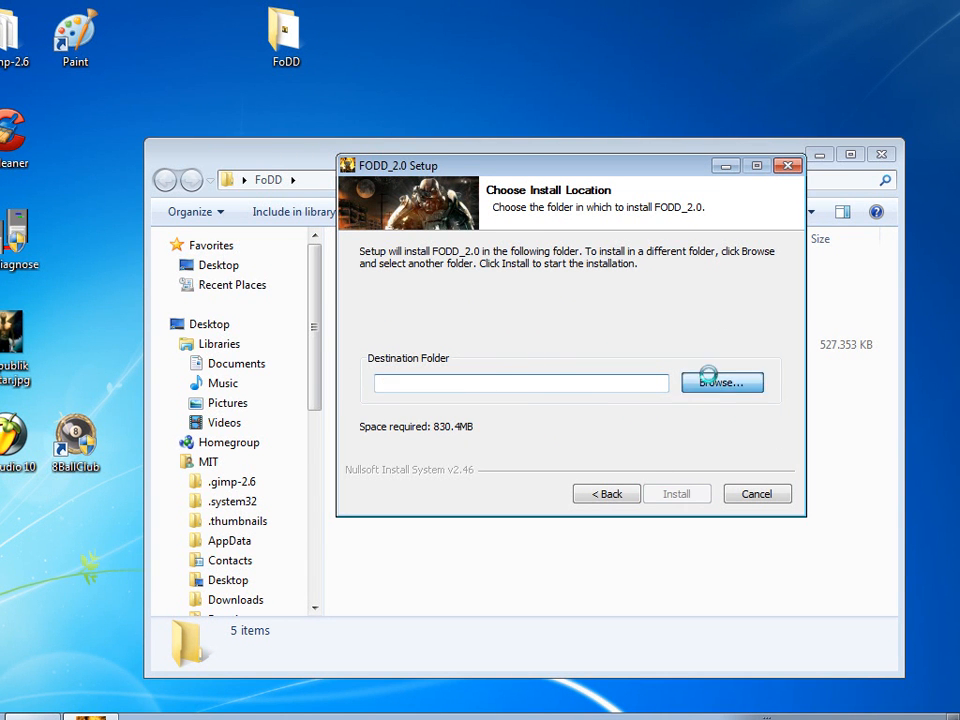
pyautogui.click(721, 382)
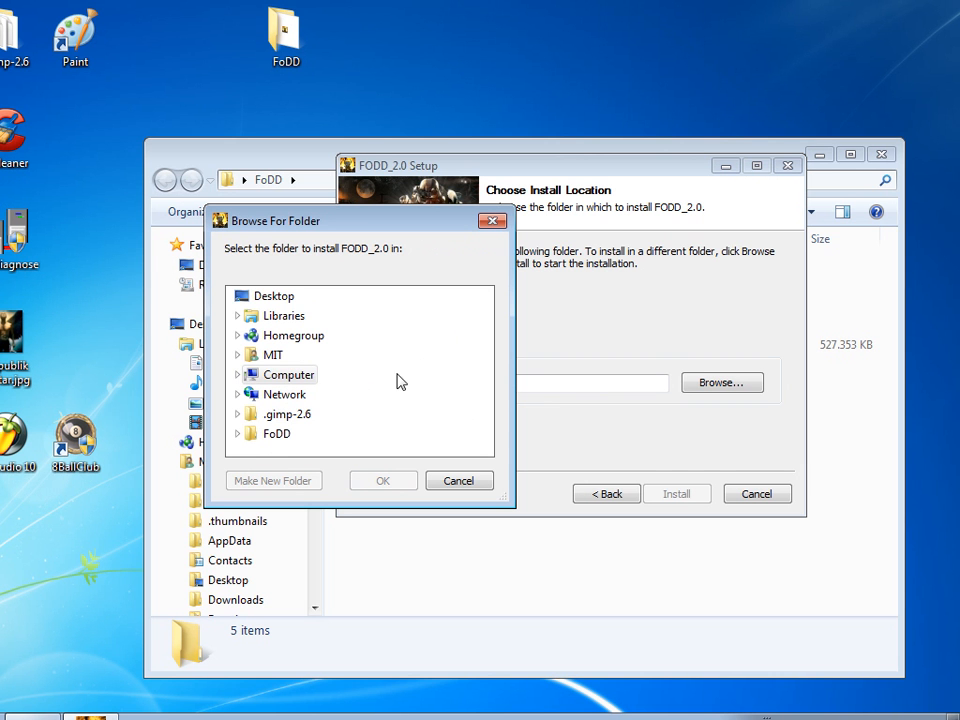
pyautogui.click(274, 295)
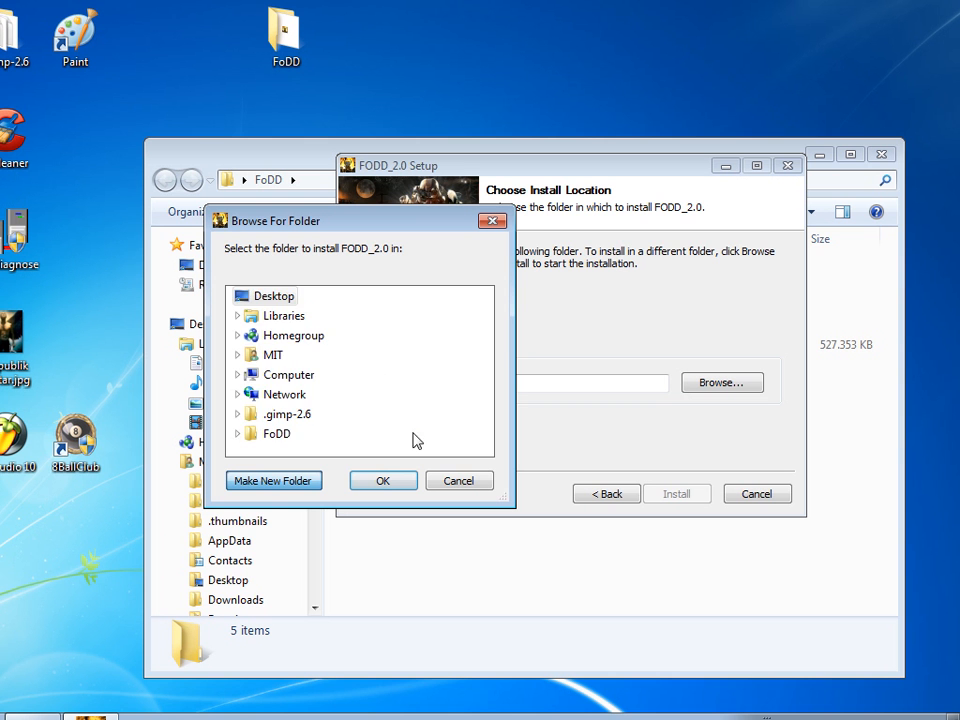
pyautogui.click(273, 480)
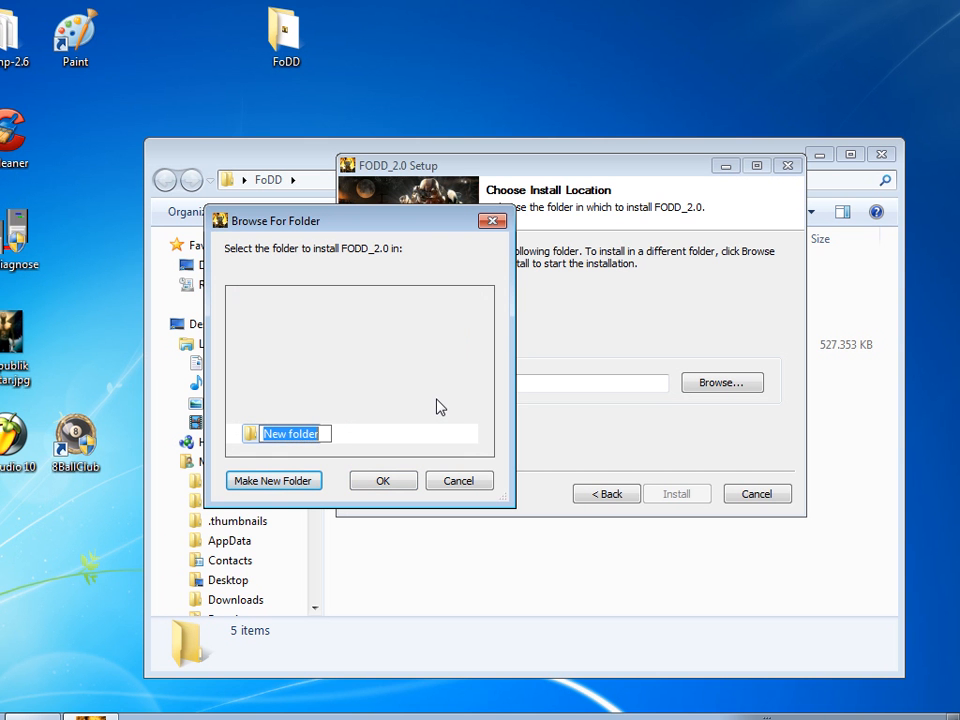
pyautogui.write('FoDD MAIN')
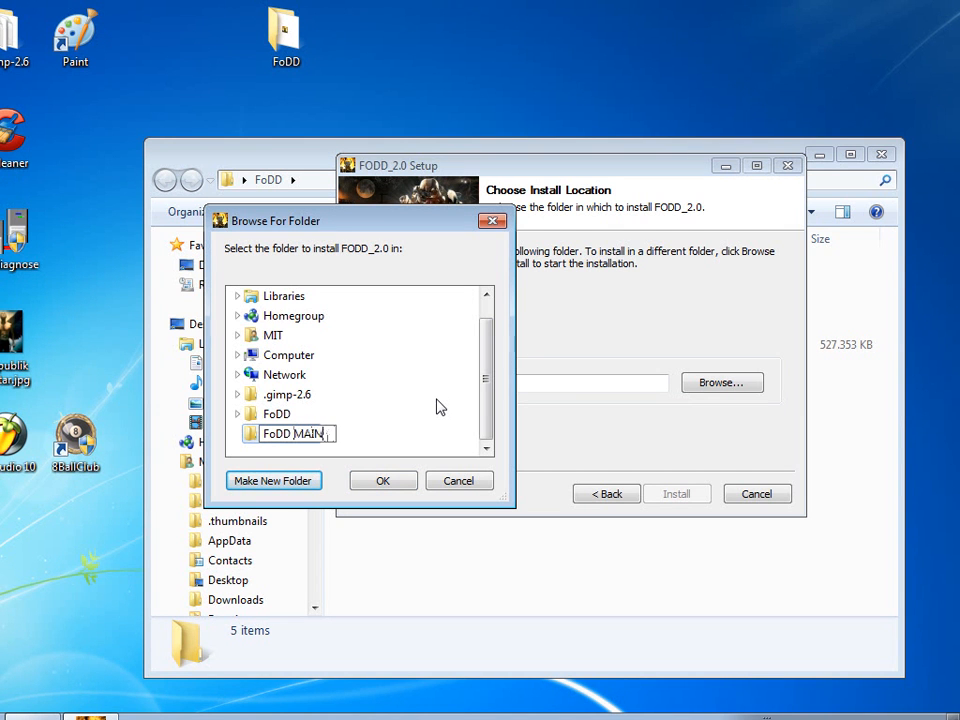
pyautogui.write('MOd')
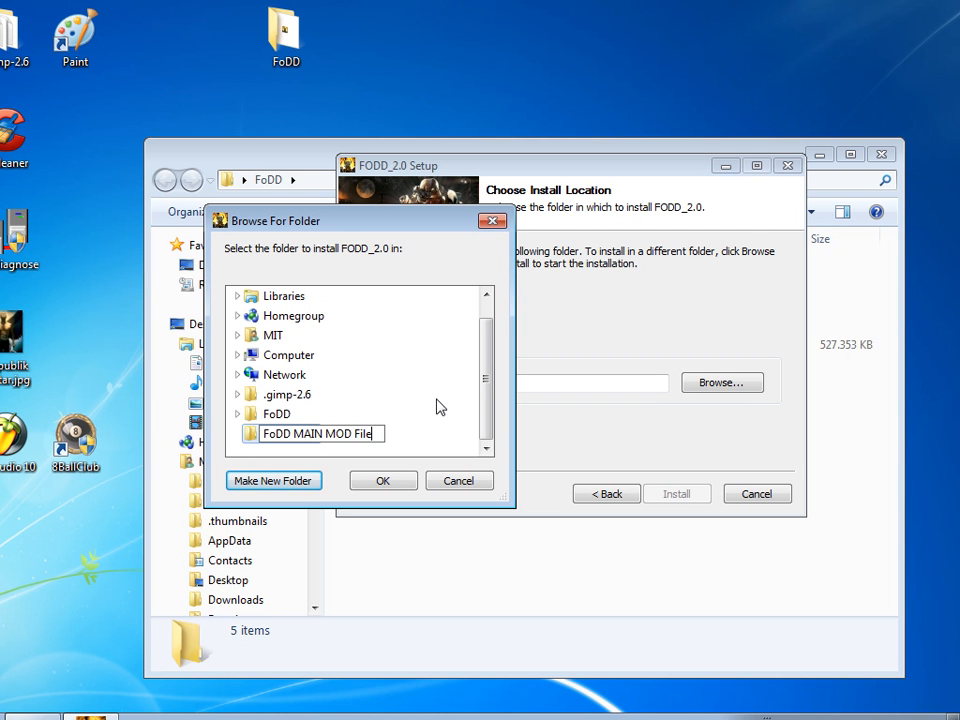
pyautogui.click(383, 480)
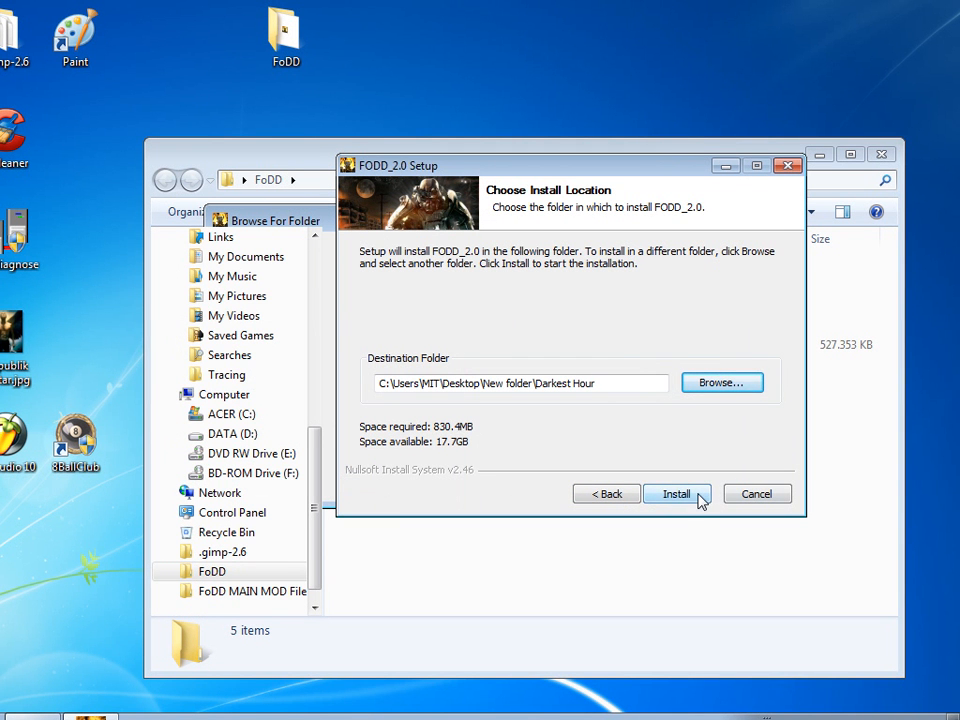
# Run the mod installation and close the installer once it finishes.
pyautogui.click(677, 493)
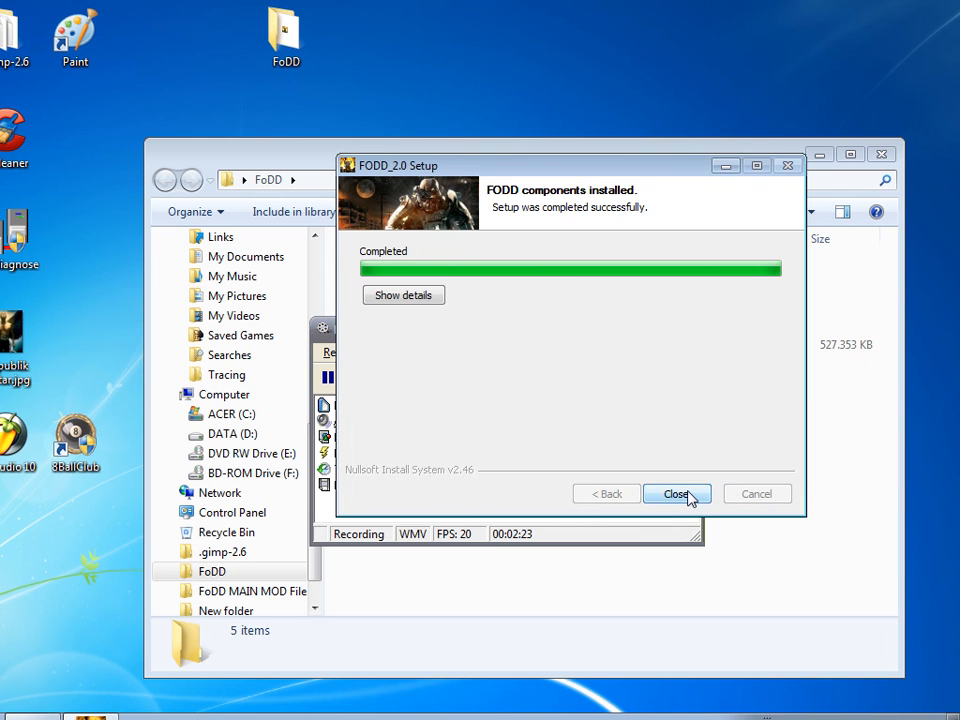
pyautogui.click(677, 493)
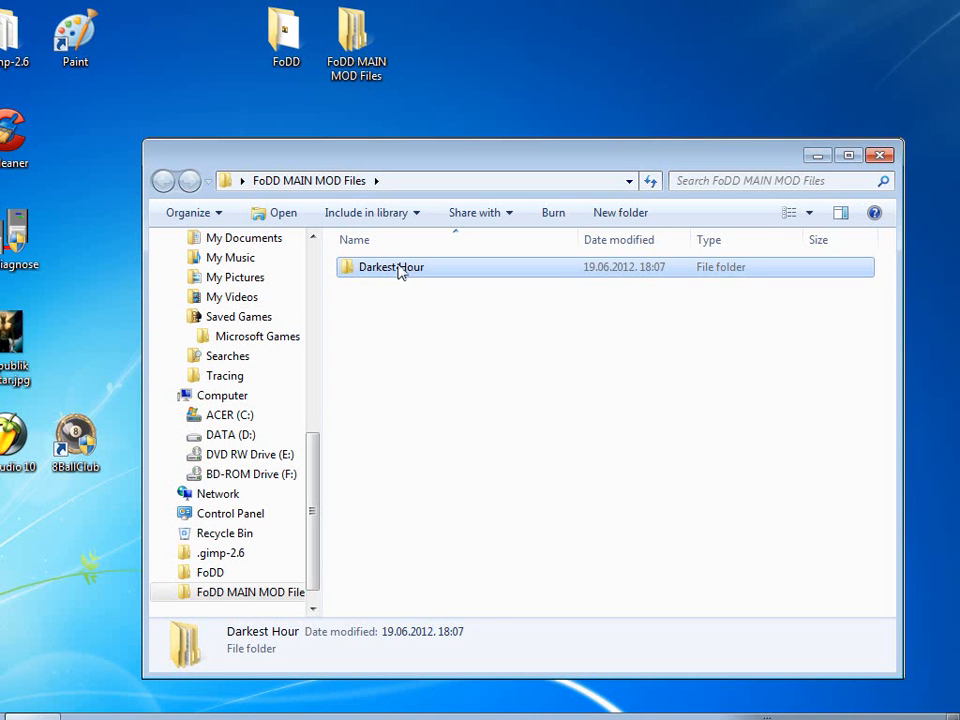
# Check the installed Darkest Hour\Mods\FODD folder, then return to the downloaded FoDD folder.
pyautogui.doubleClick(390, 266)
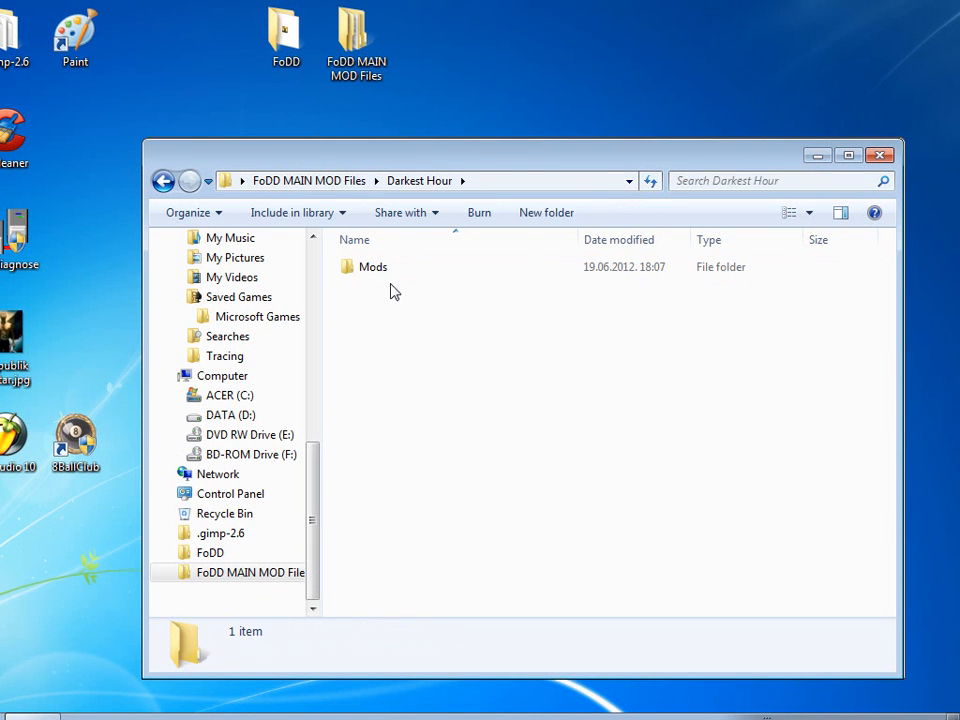
pyautogui.click(372, 267)
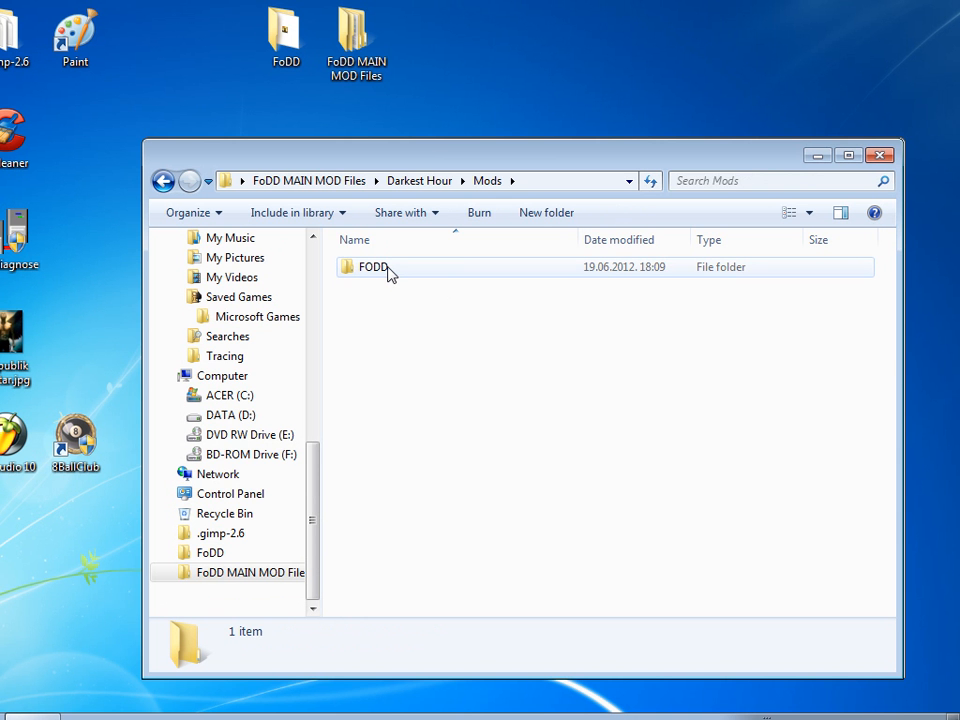
pyautogui.doubleClick(373, 267)
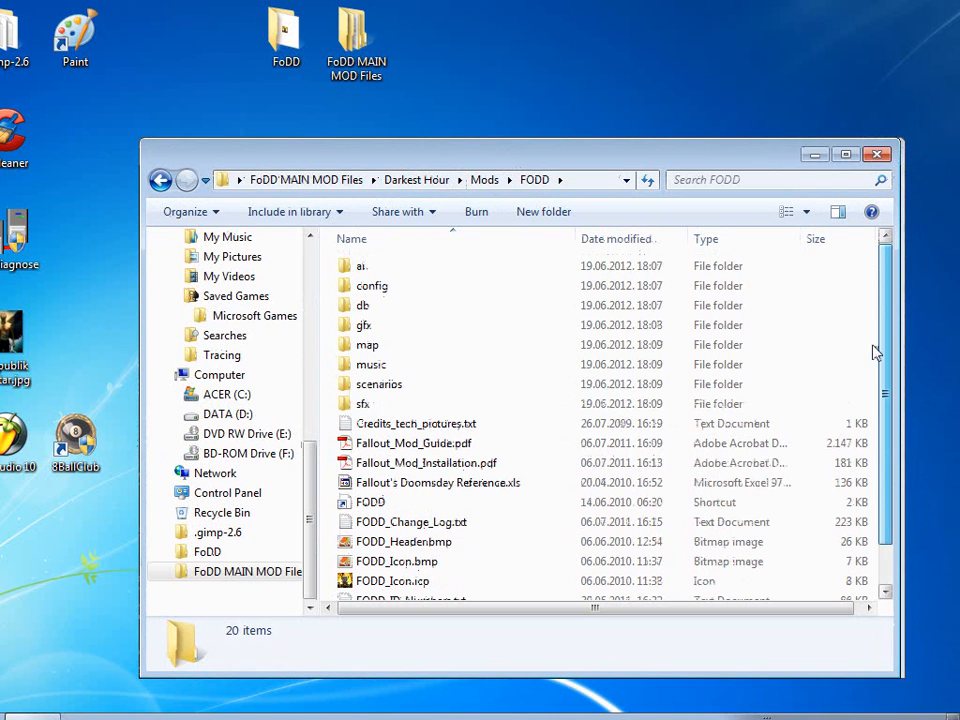
pyautogui.doubleClick(286, 37)
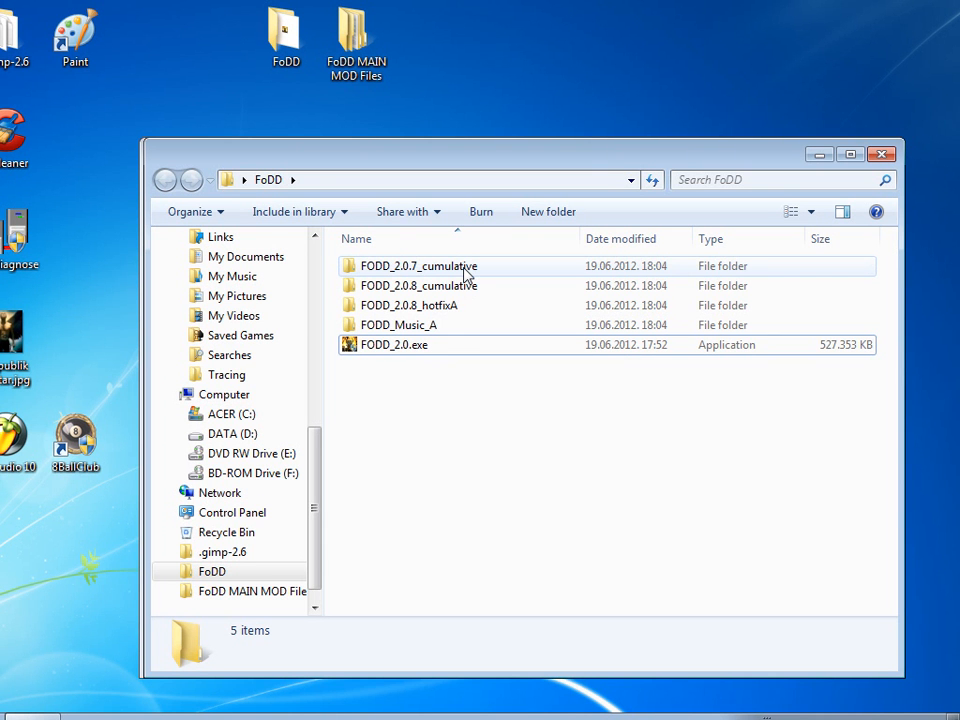
pyautogui.moveTo(390, 273)
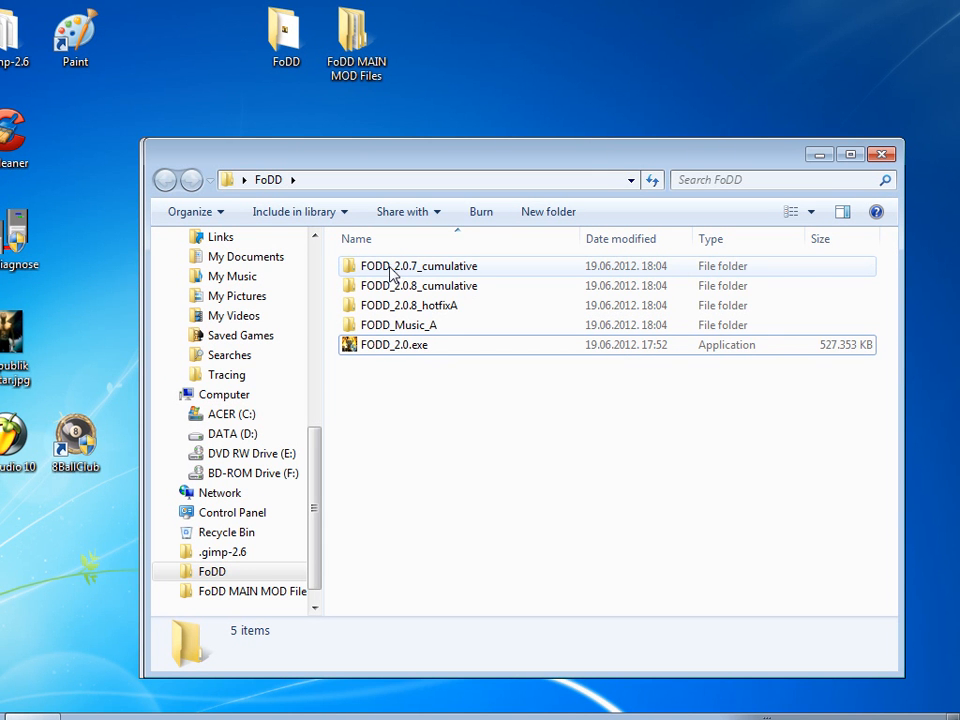
# Copy the FODD_2.0.7_cumulative contents into FoDD MAIN MOD Files' Mods\FODD folder.
pyautogui.doubleClick(418, 265)
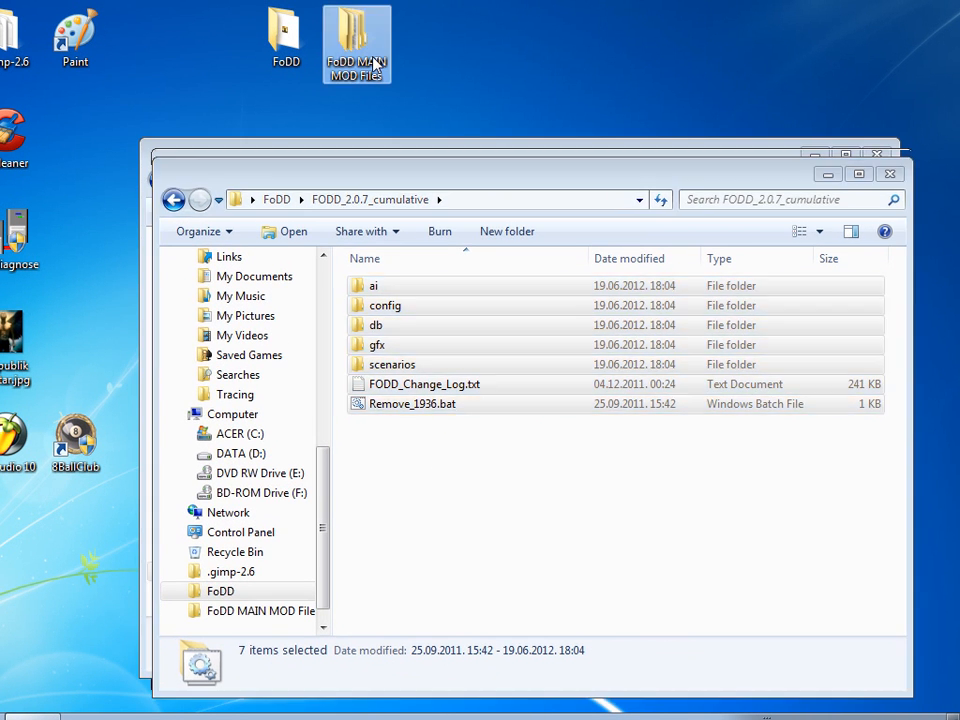
pyautogui.doubleClick(357, 43)
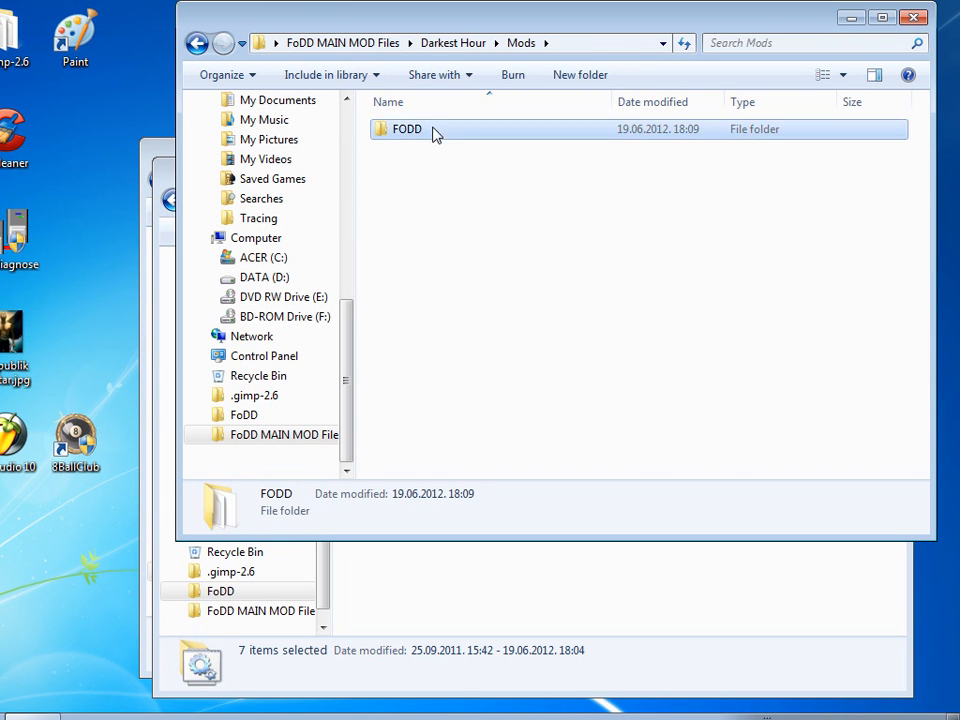
pyautogui.doubleClick(407, 128)
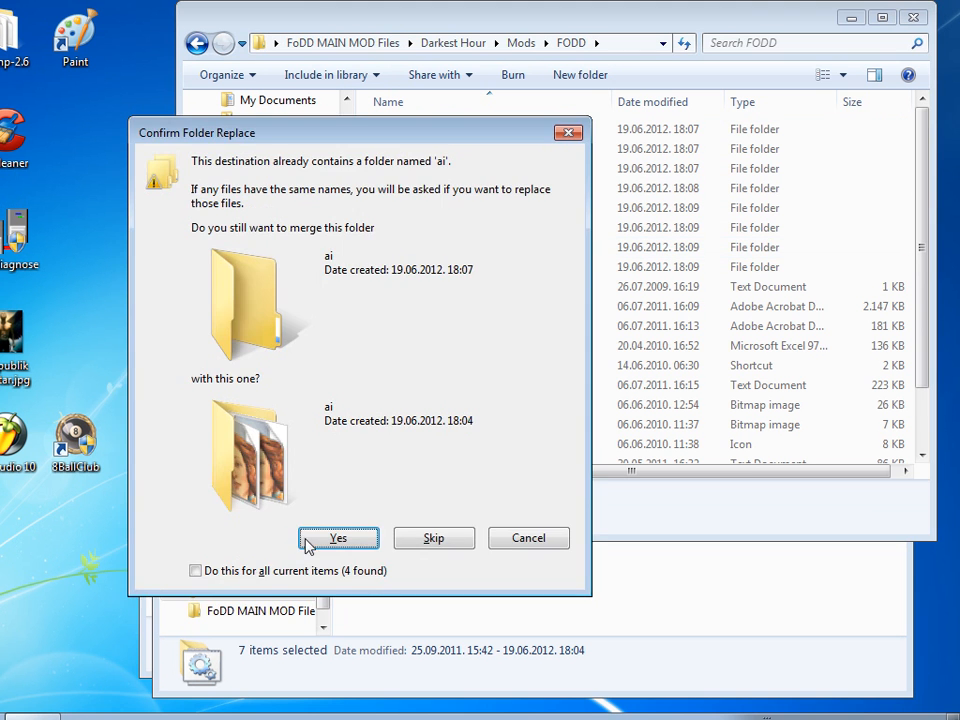
# Accept the folder merge, replace files for all conflicts, and browse the patched FODD folder.
pyautogui.click(338, 538)
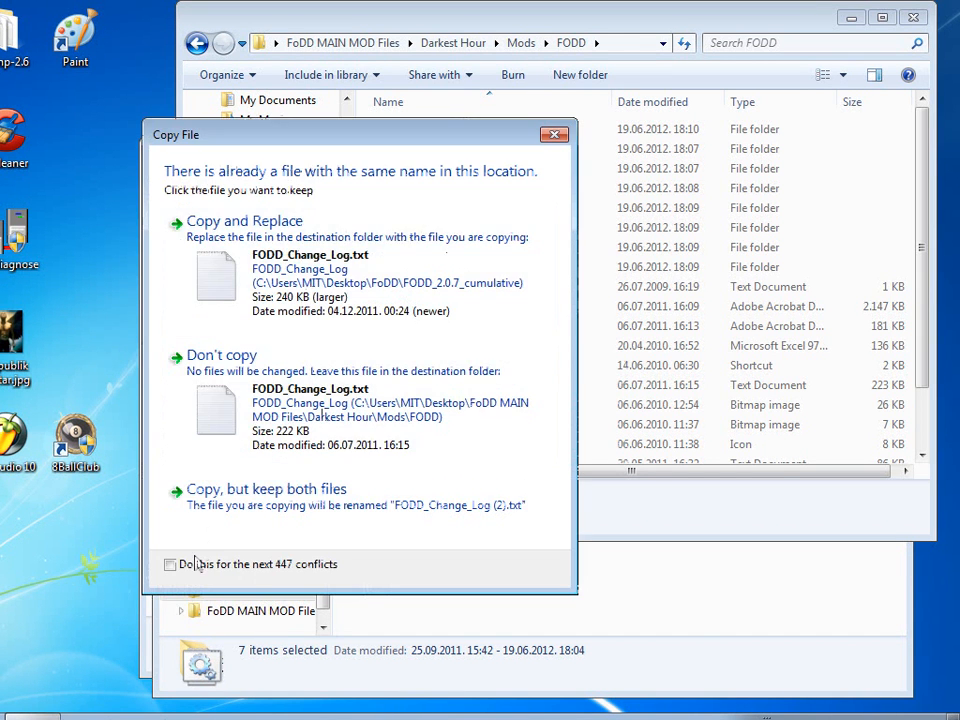
pyautogui.click(244, 220)
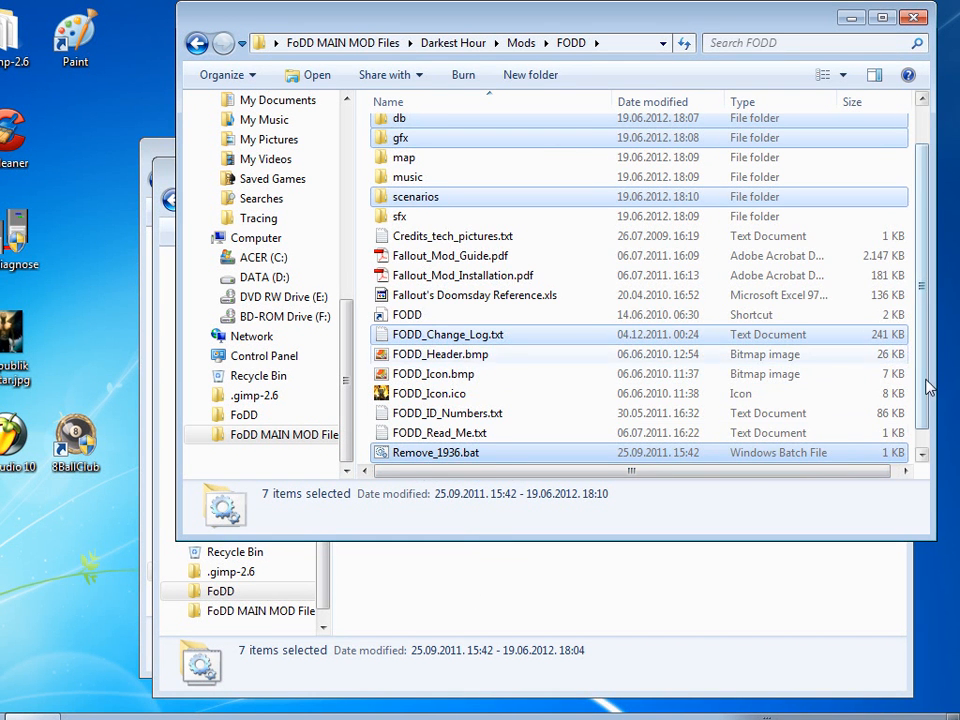
pyautogui.scroll(-3)
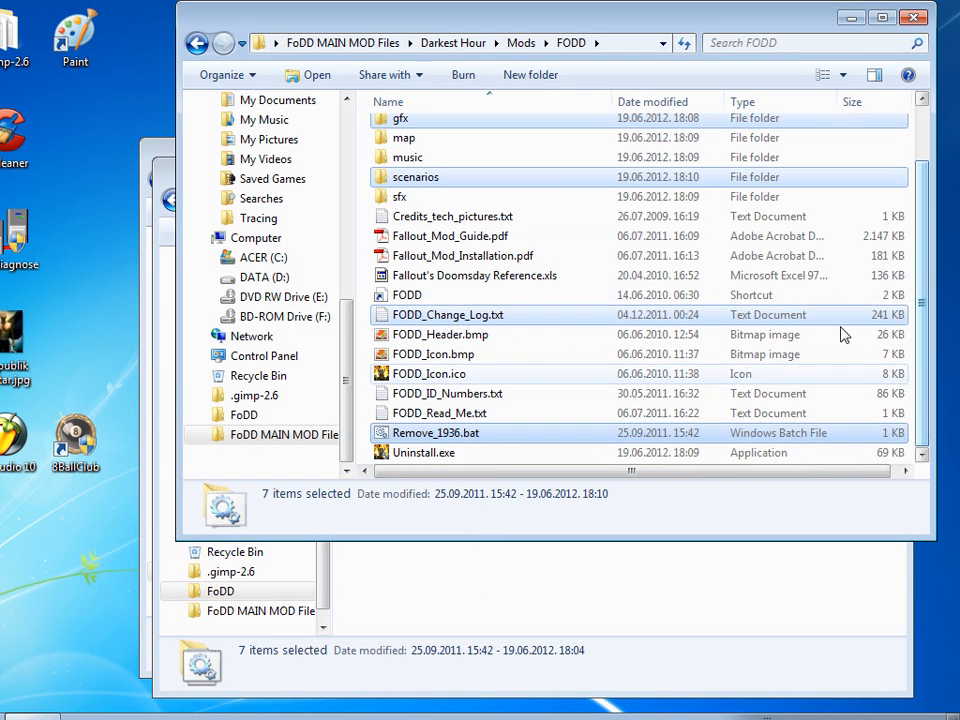
pyautogui.click(415, 177)
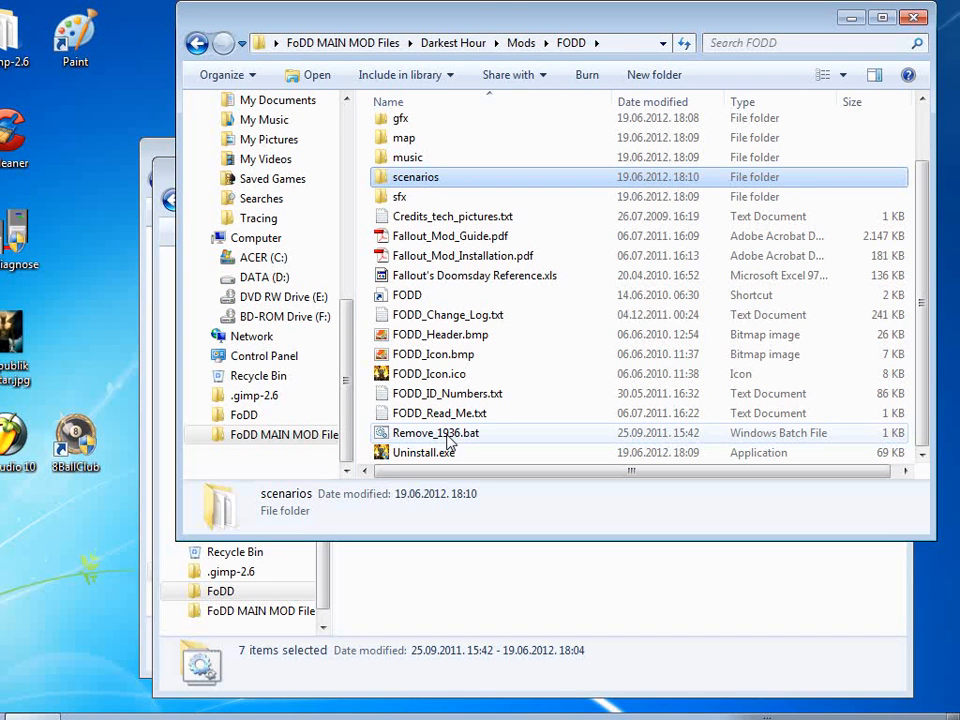
# Run Remove_1936.bat from the Mods\FODD folder.
pyautogui.doubleClick(435, 432)
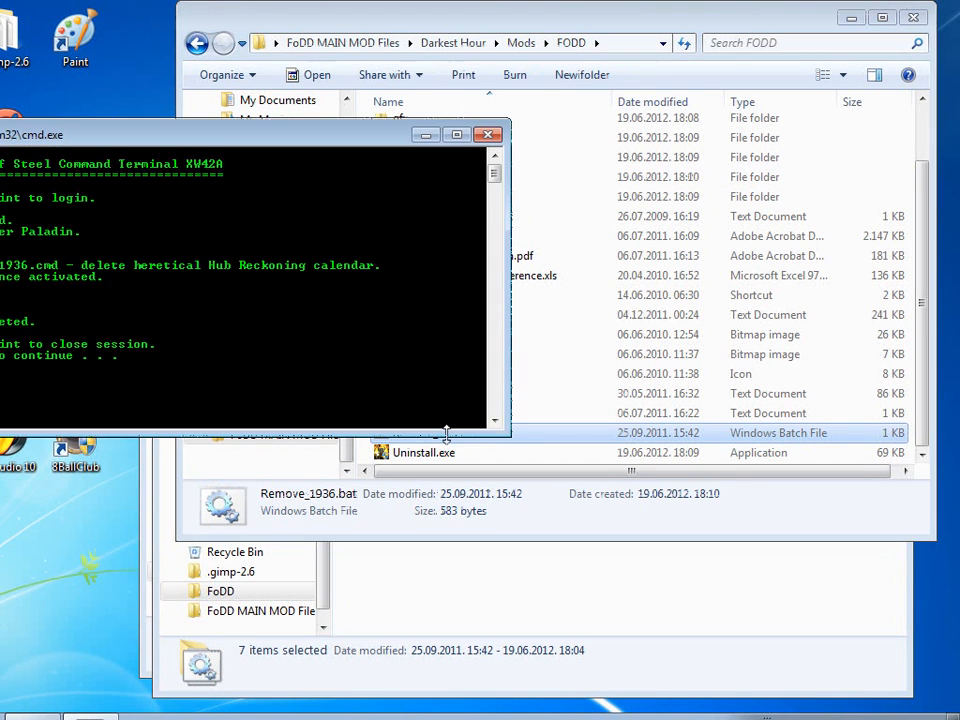
pyautogui.moveTo(287, 142)
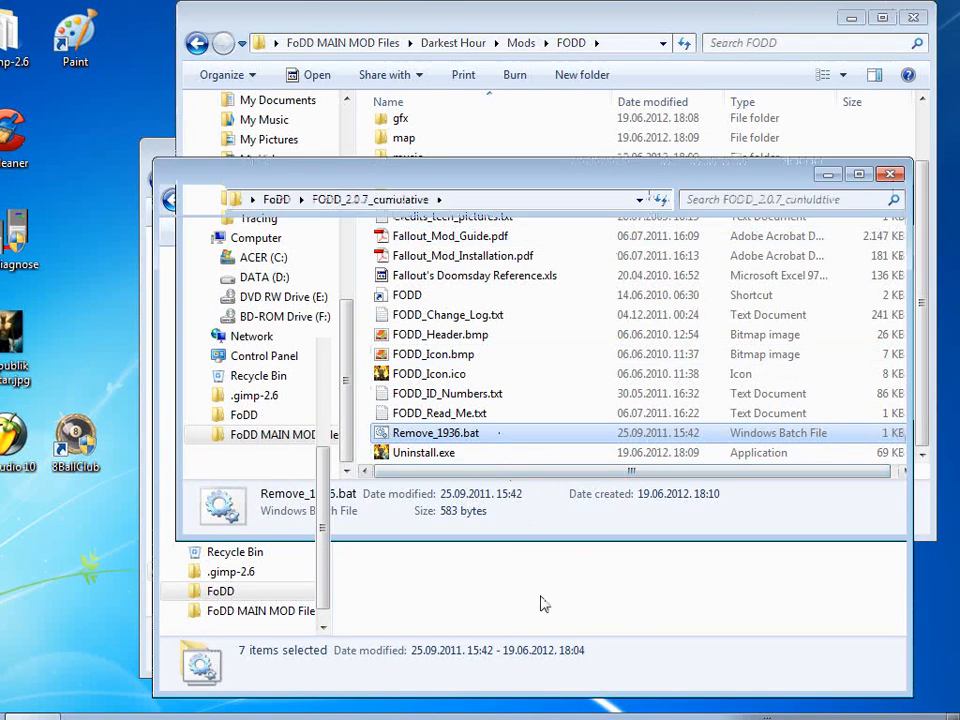
# Paste the FODD_2.0.8_cumulative patch into Mods\FODD, replacing existing files with newer versions.
pyautogui.click(197, 199)
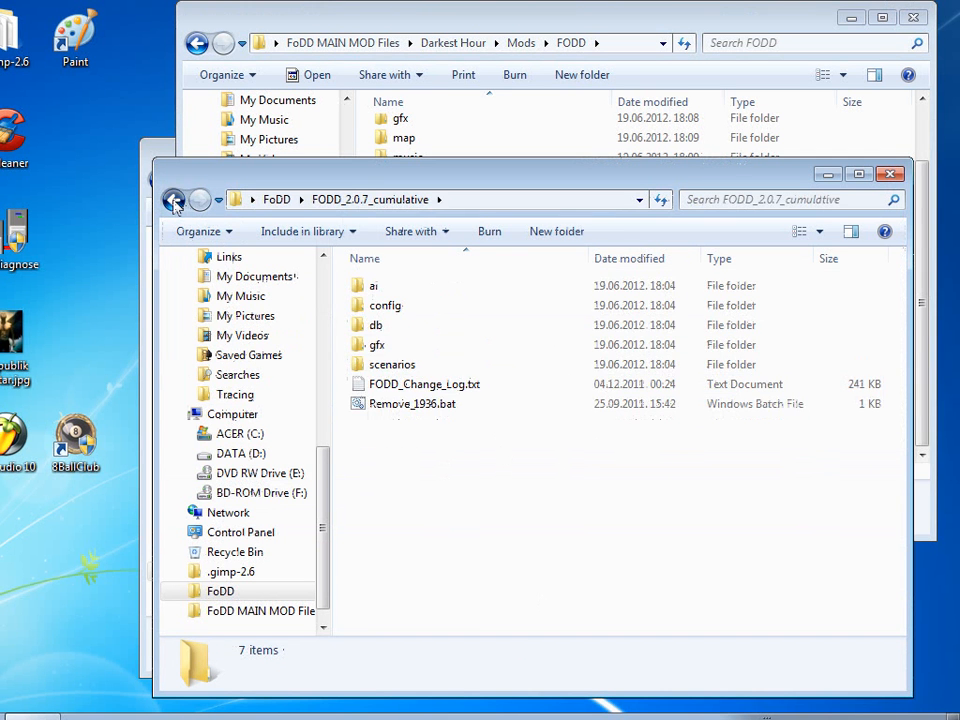
pyautogui.click(174, 199)
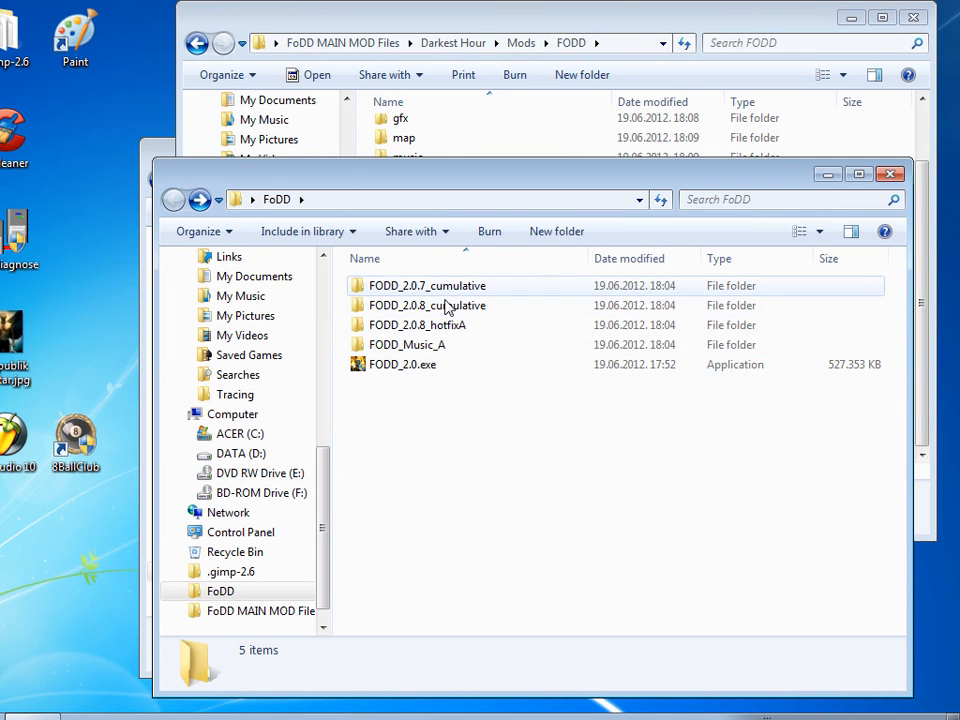
pyautogui.doubleClick(427, 305)
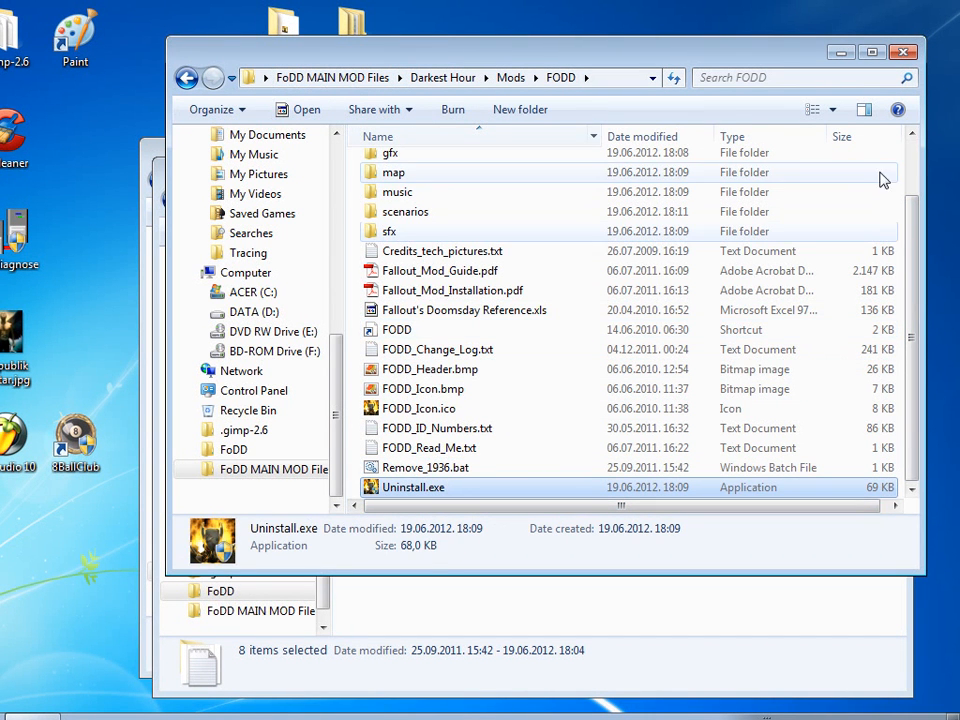
pyautogui.click(394, 172)
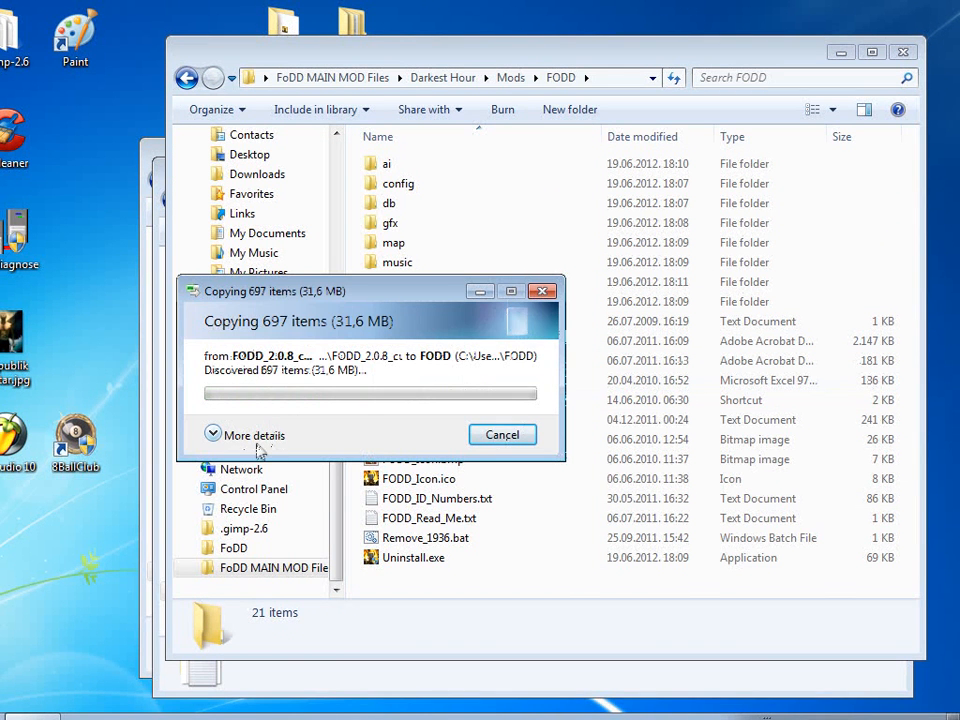
pyautogui.click(253, 435)
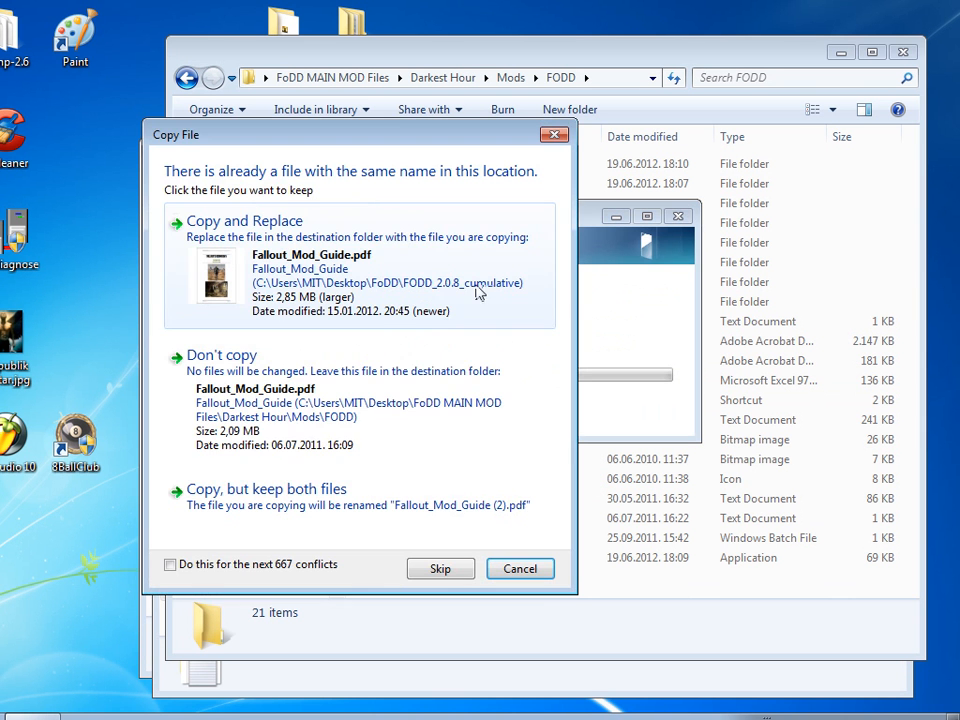
pyautogui.click(243, 221)
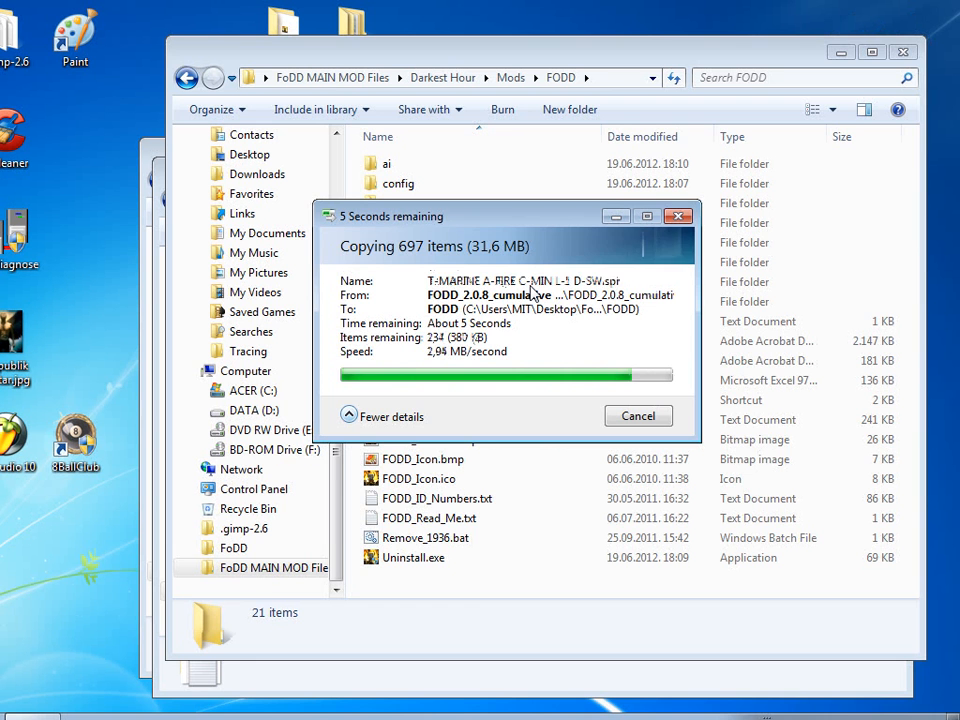
pyautogui.click(389, 416)
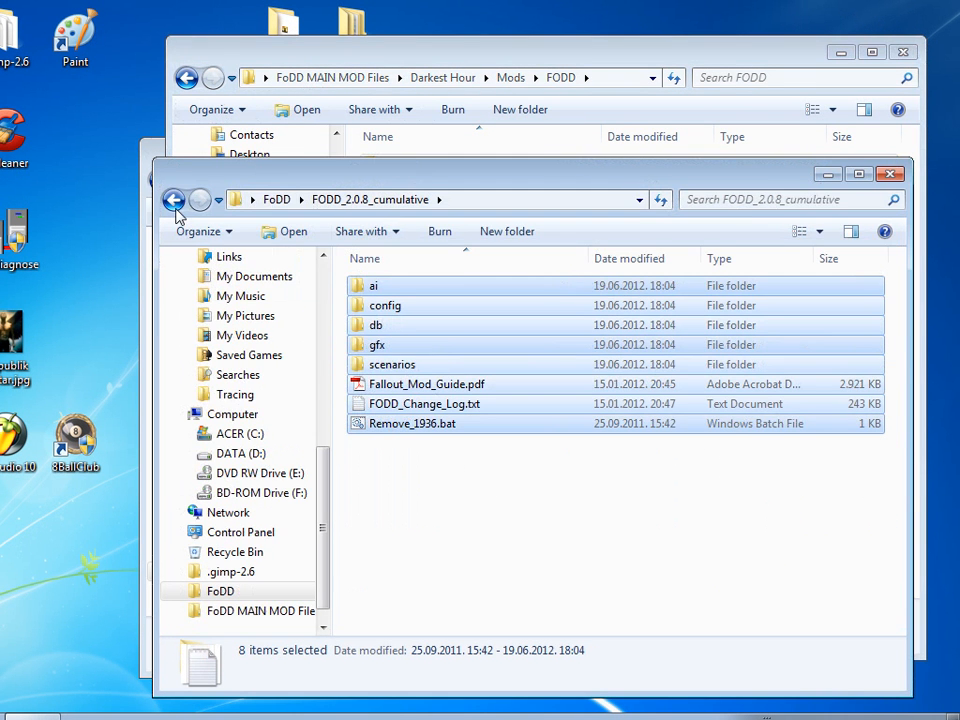
# Copy Den.txt from FODD_2.0.8_hotfixA into the mod's db folder, then navigate back.
pyautogui.click(173, 199)
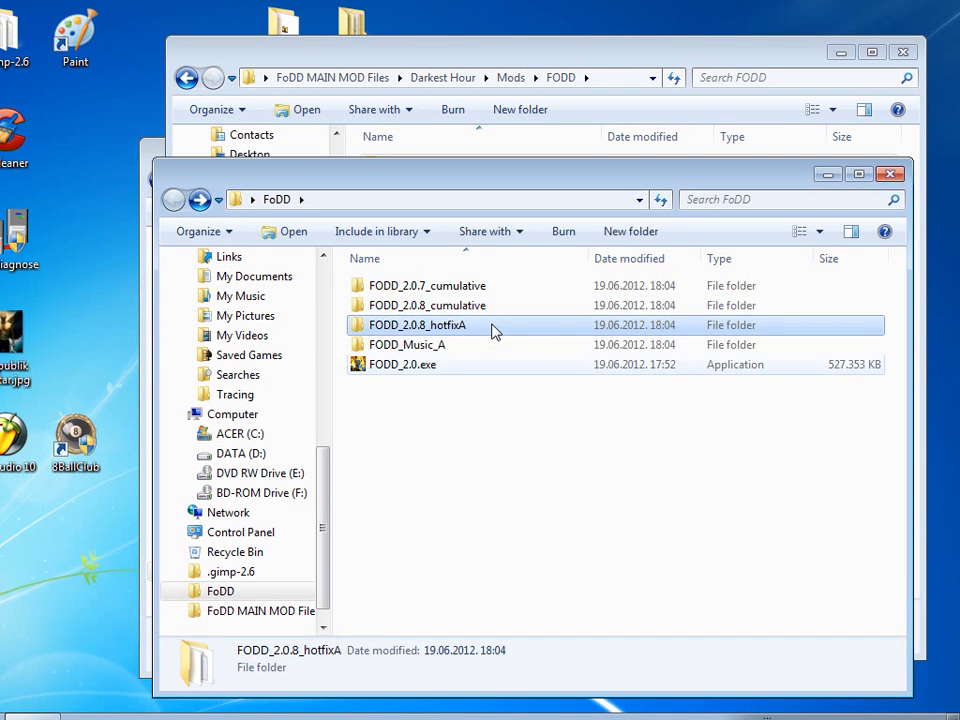
pyautogui.doubleClick(417, 325)
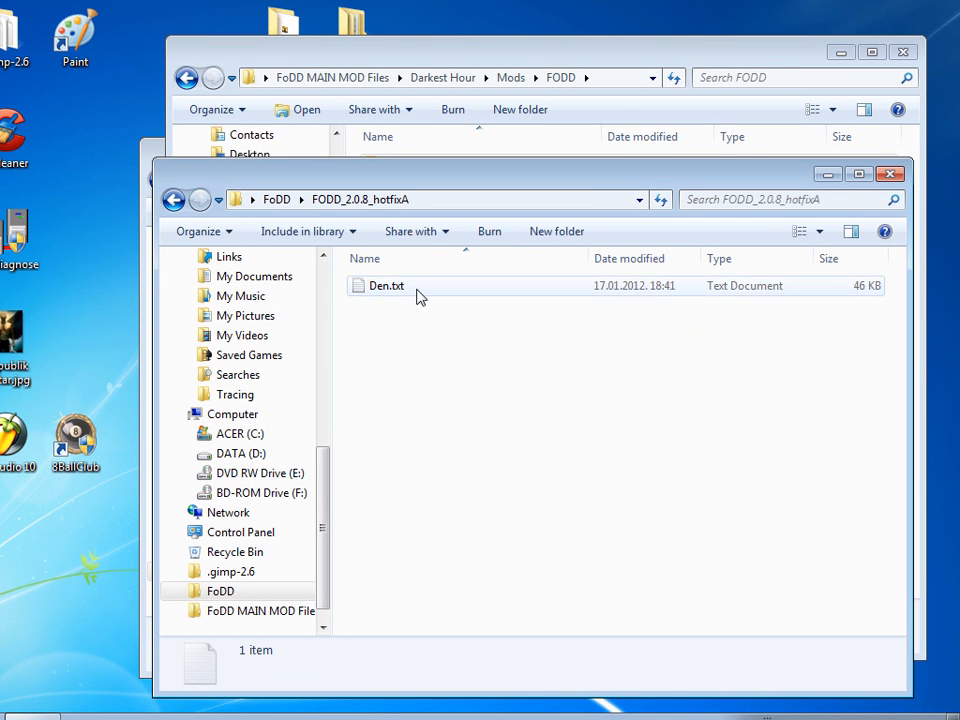
pyautogui.click(387, 286)
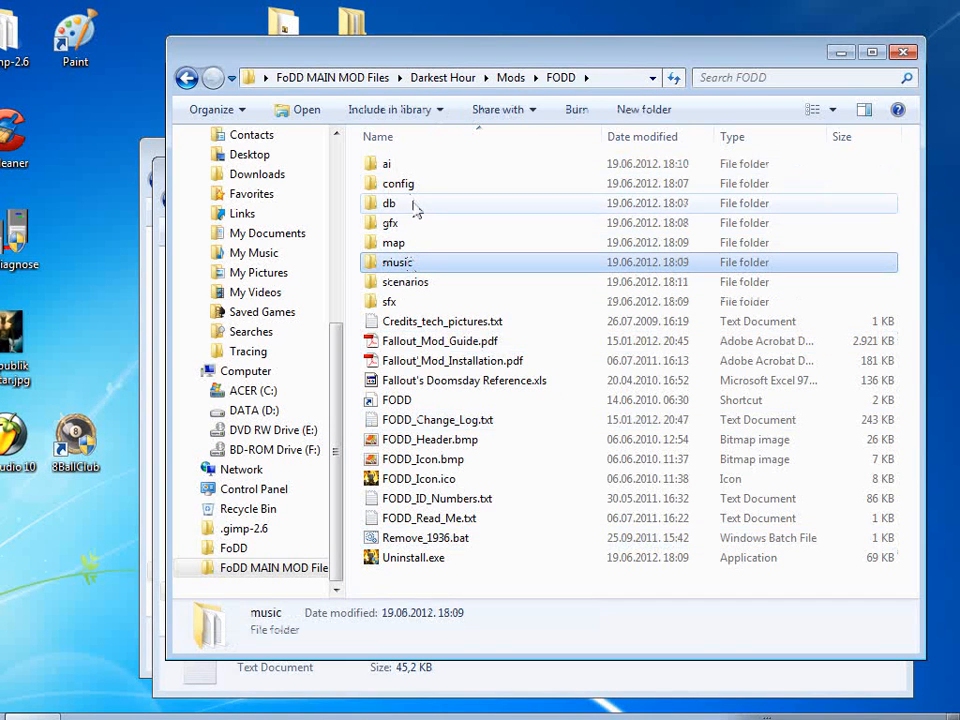
pyautogui.doubleClick(389, 203)
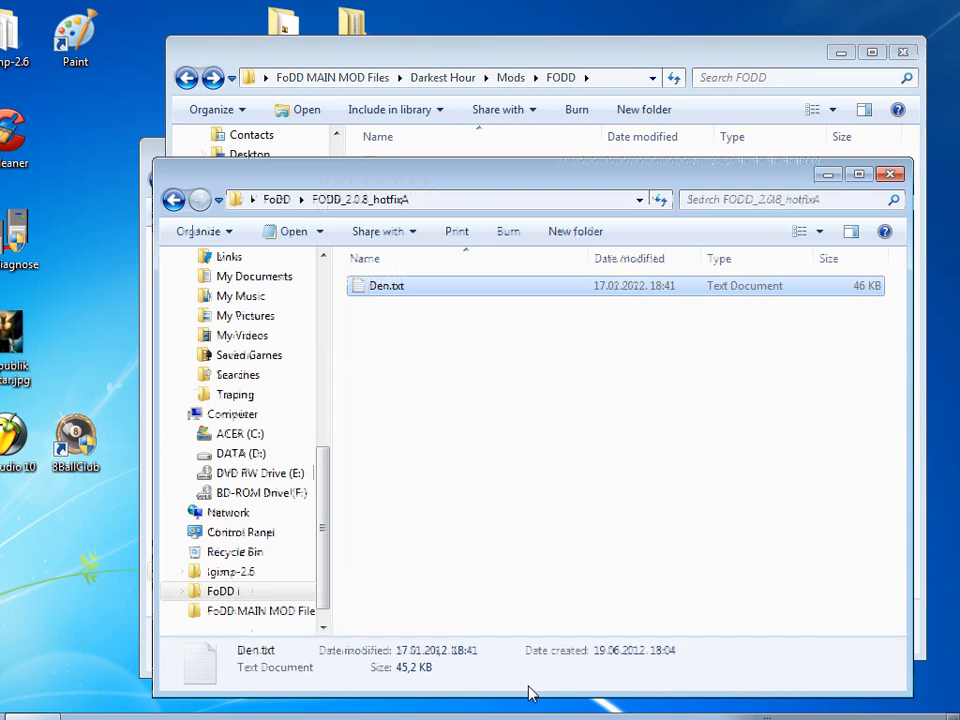
pyautogui.click(173, 199)
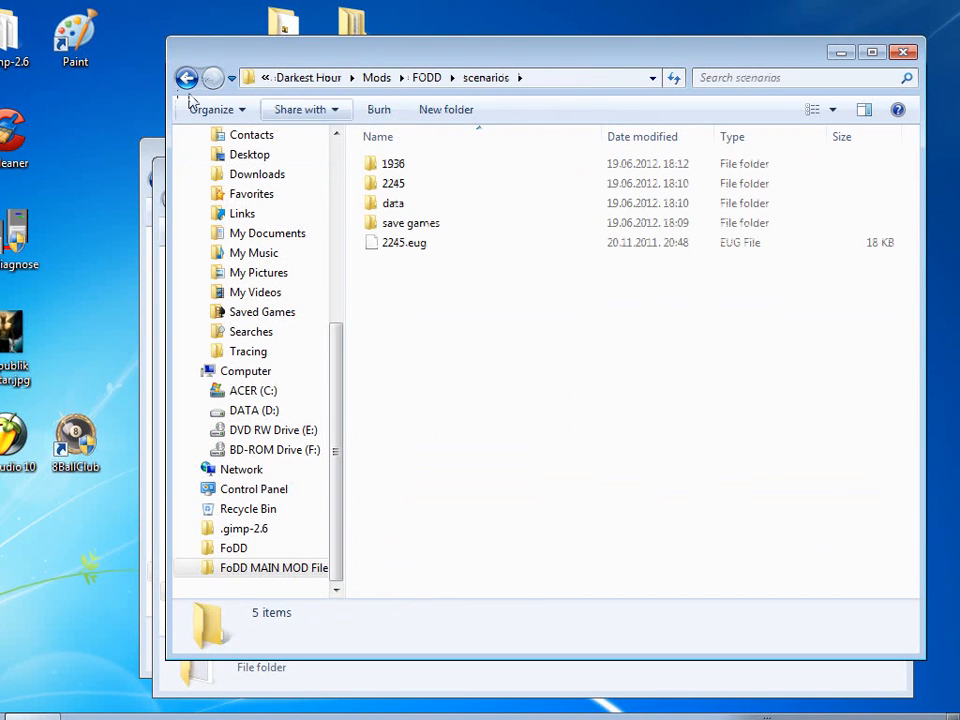
pyautogui.click(187, 78)
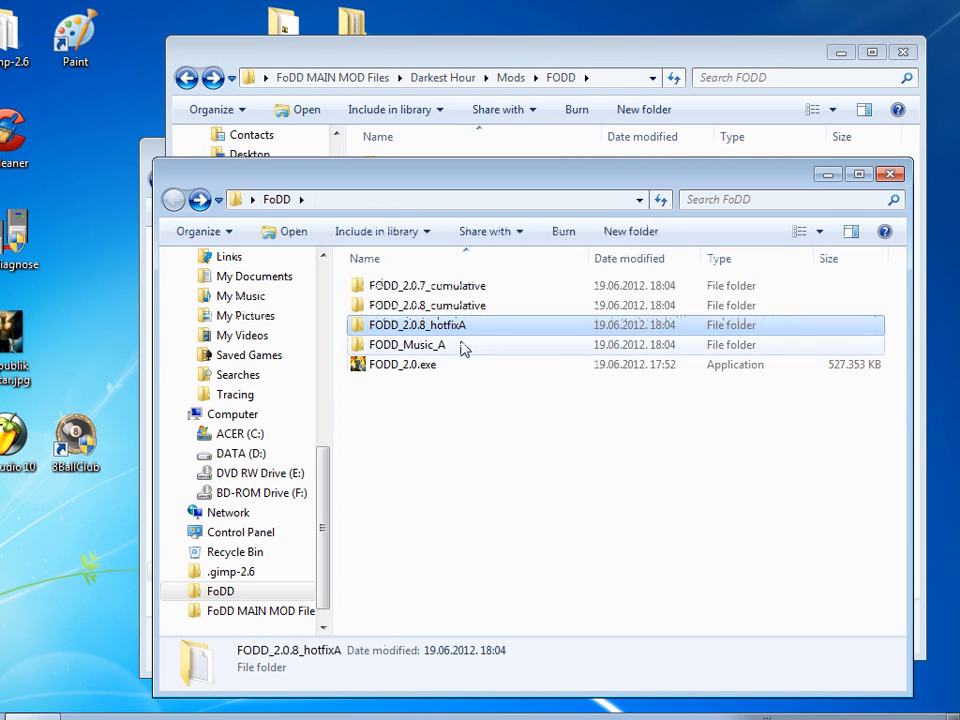
# Merge FODD_Music_A into the installed Mods\FODD folder, replacing the existing music tracks.
pyautogui.doubleClick(408, 344)
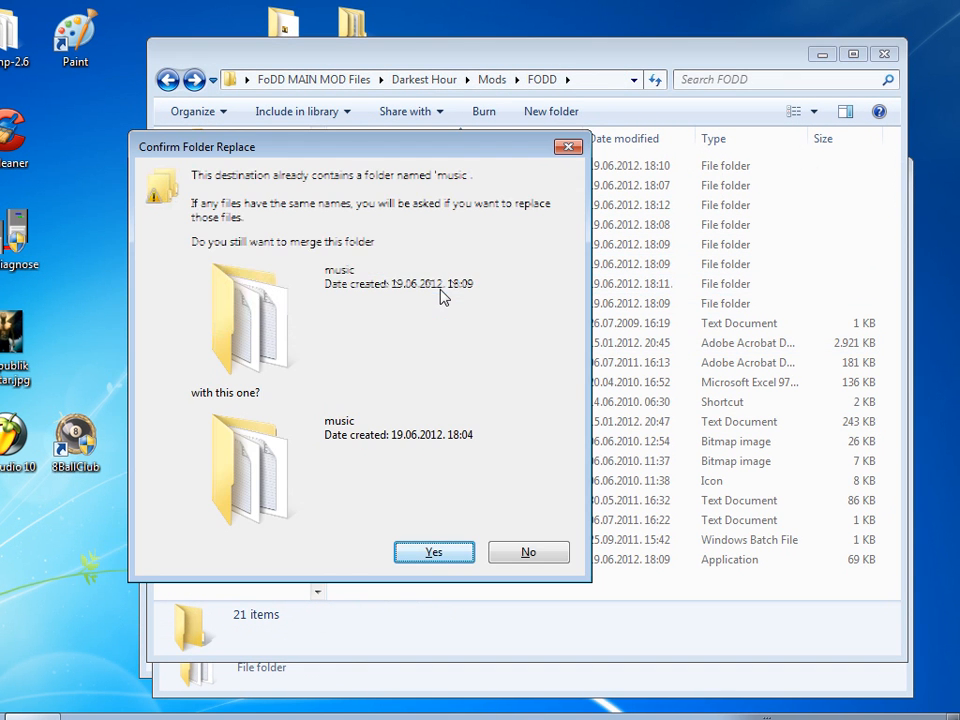
pyautogui.click(433, 552)
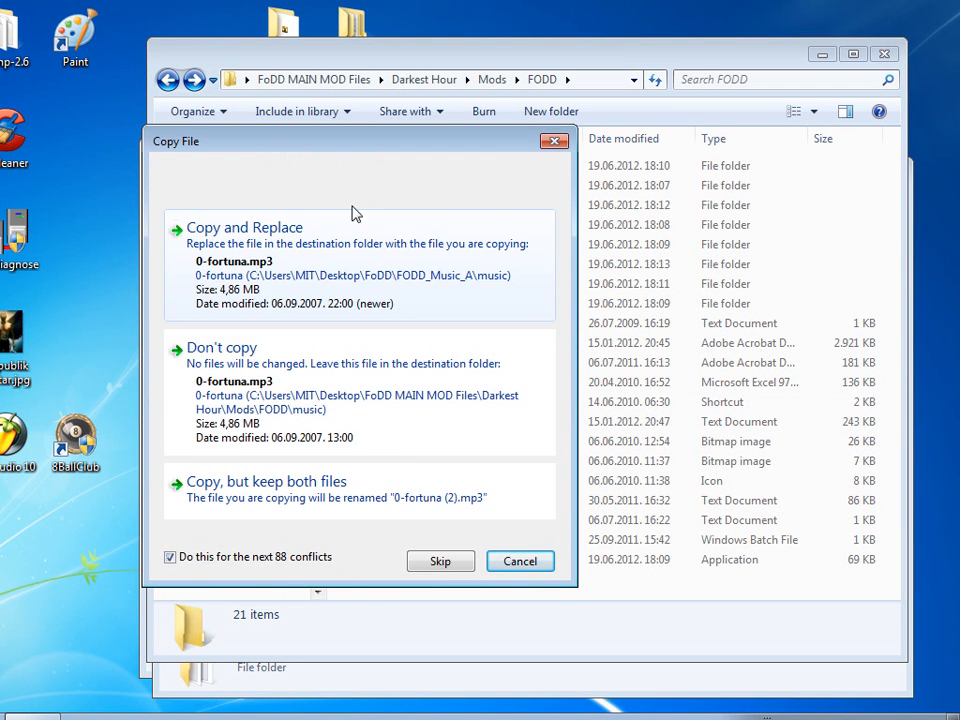
pyautogui.click(244, 227)
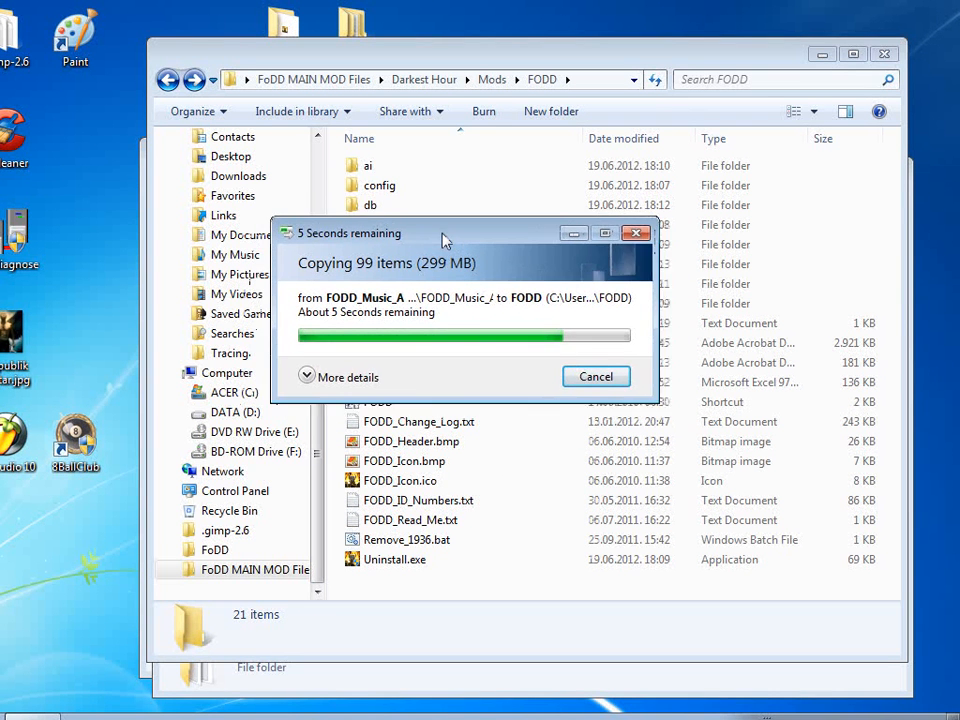
pyautogui.moveTo(445, 233); pyautogui.dragTo(455, 240)
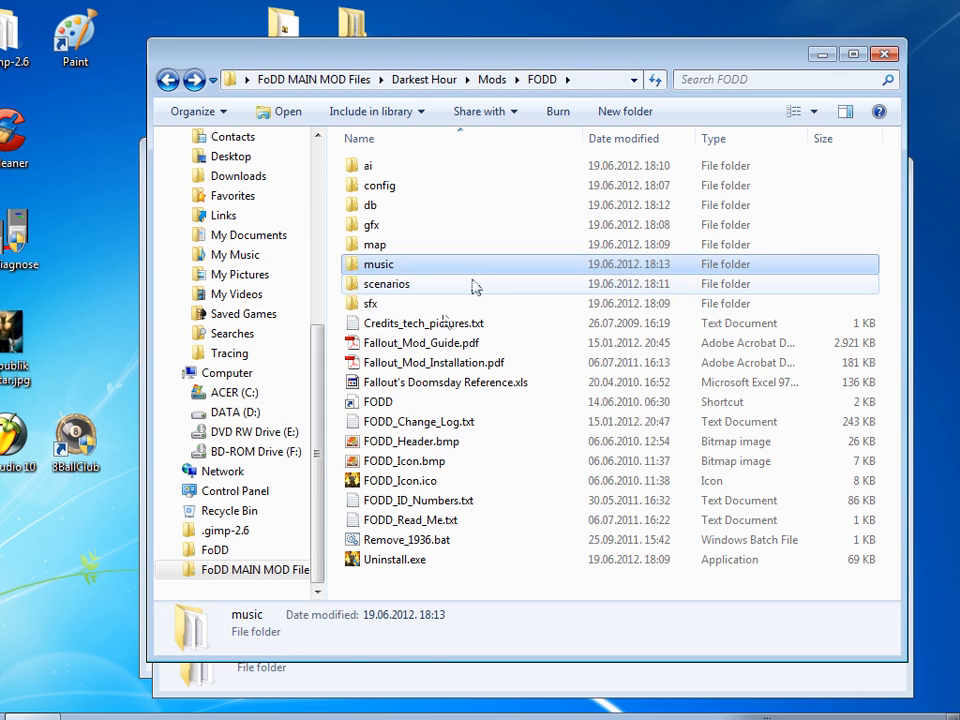
pyautogui.doubleClick(378, 264)
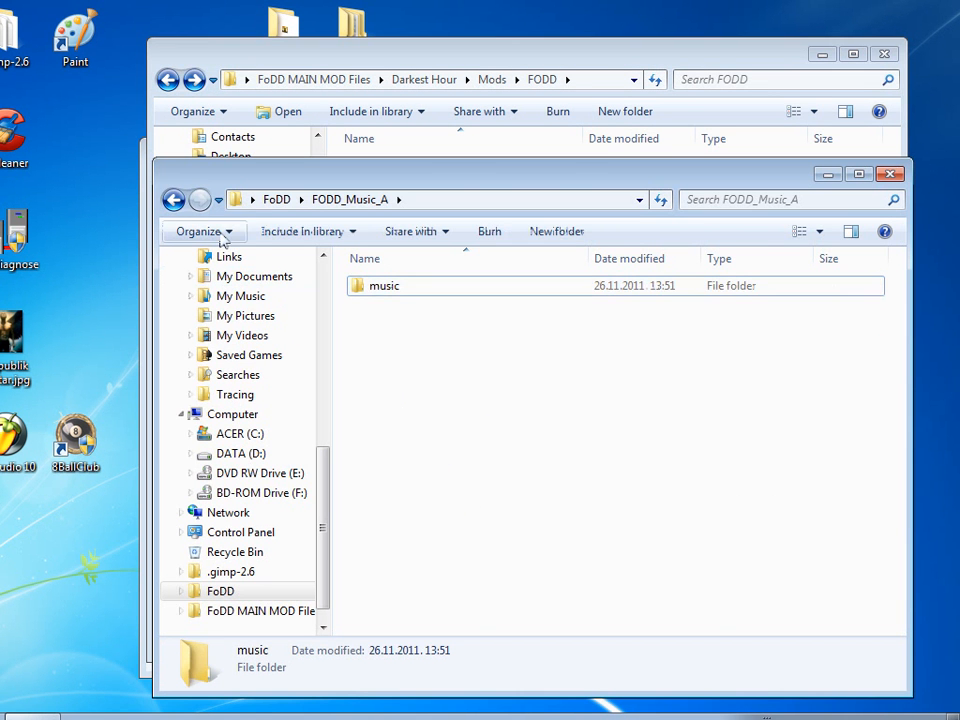
pyautogui.click(173, 199)
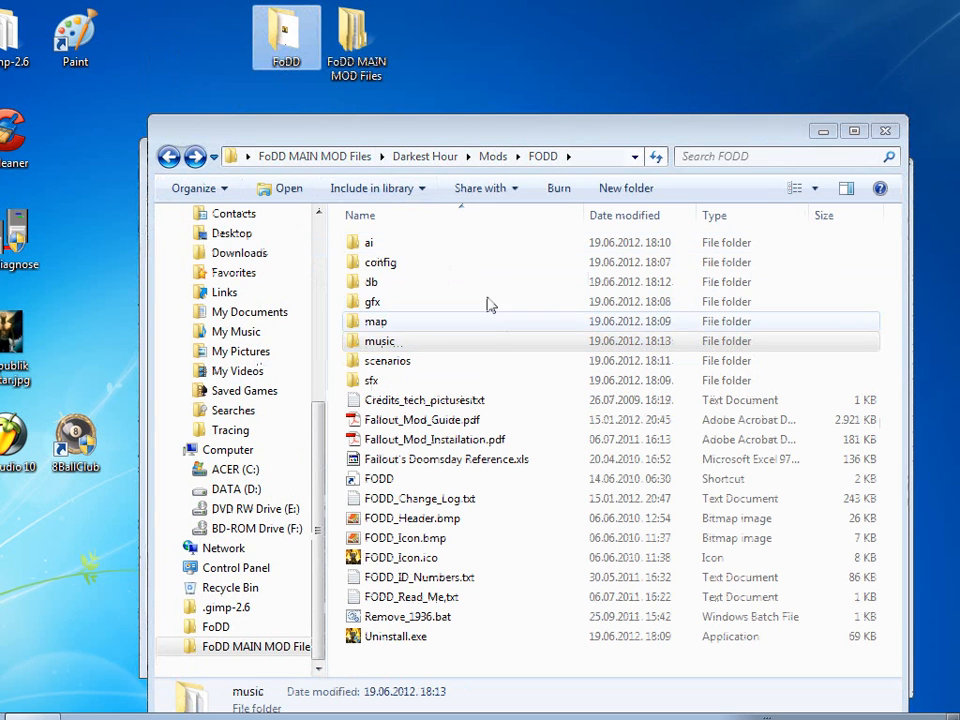
# Permanently delete the desktop FoDD folder (1,489 items, 874 MB) with Shift+Delete.
pyautogui.press('Delete')
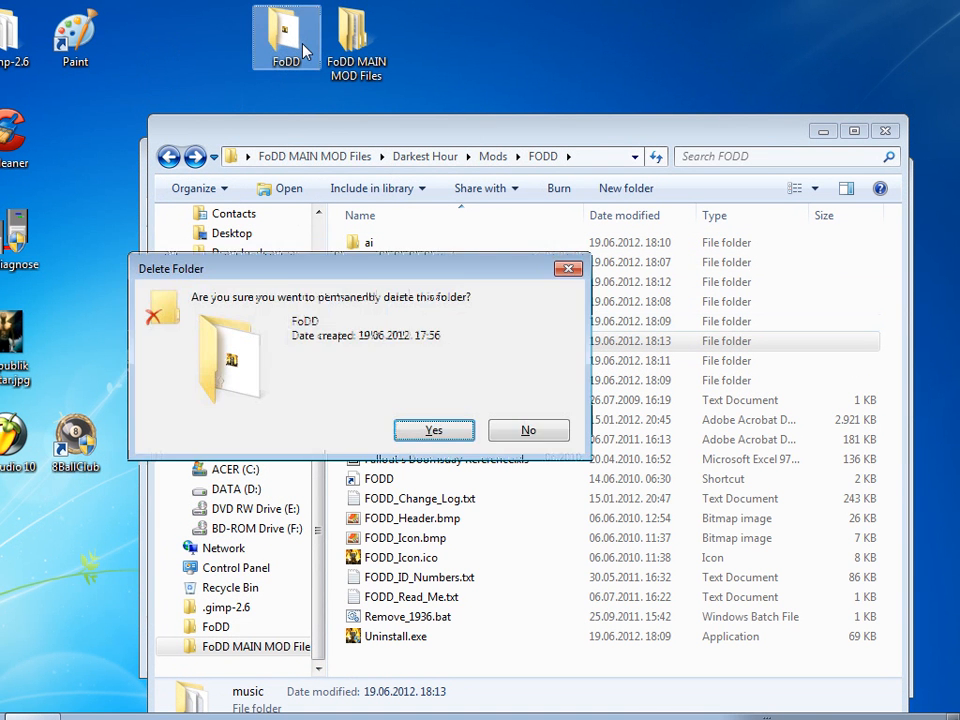
pyautogui.click(434, 430)
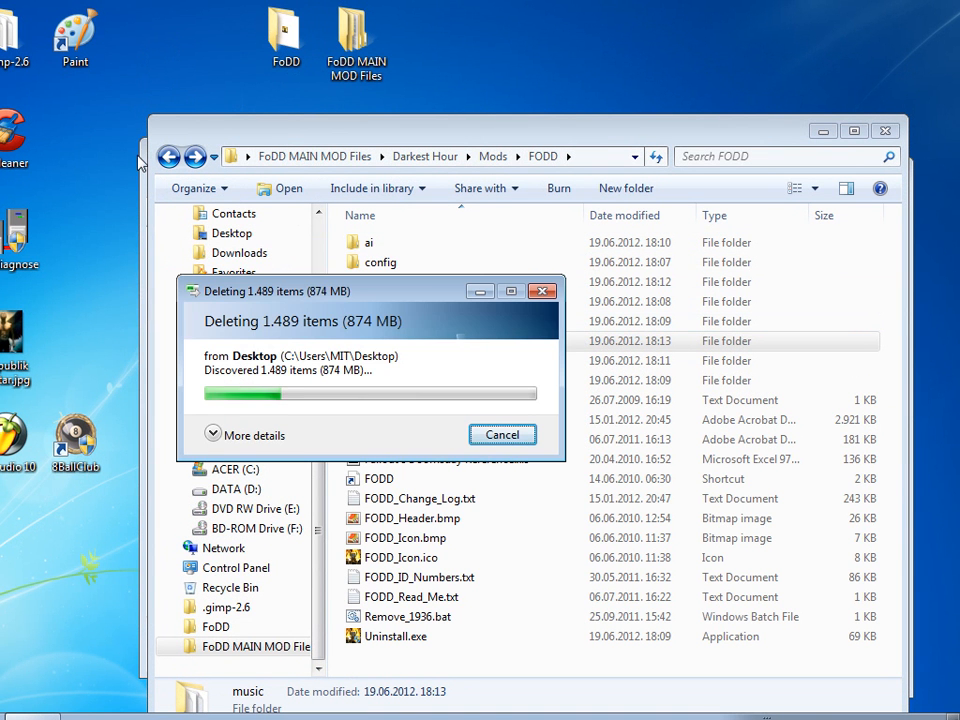
pyautogui.moveTo(335, 278)
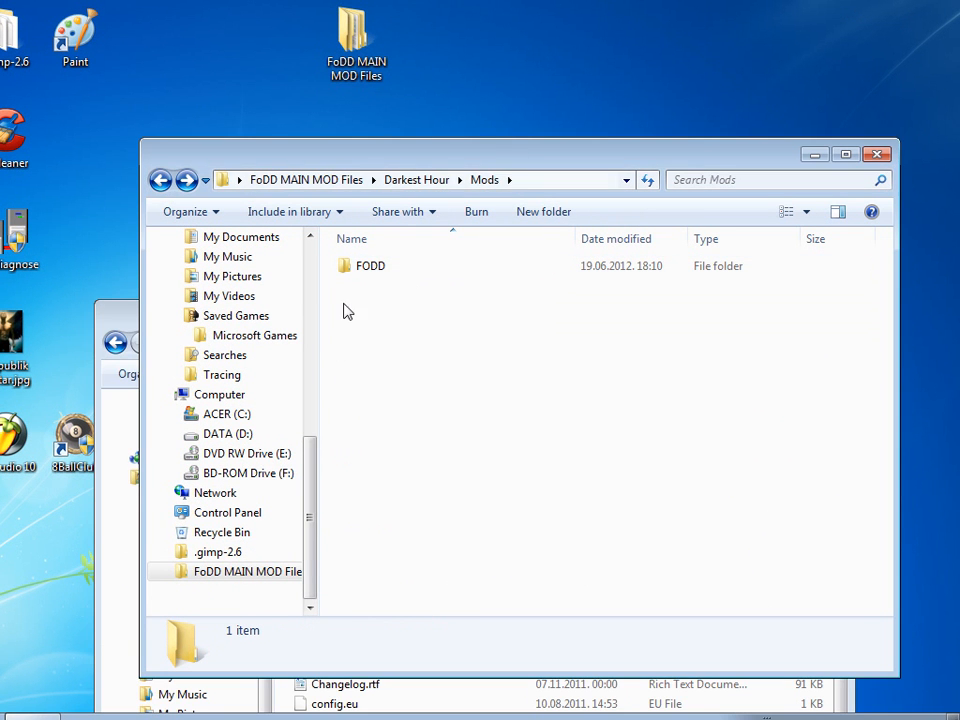
# Open C:\Games\Darkest Hour\Mods and position the mod files window over the game window.
pyautogui.click(371, 265)
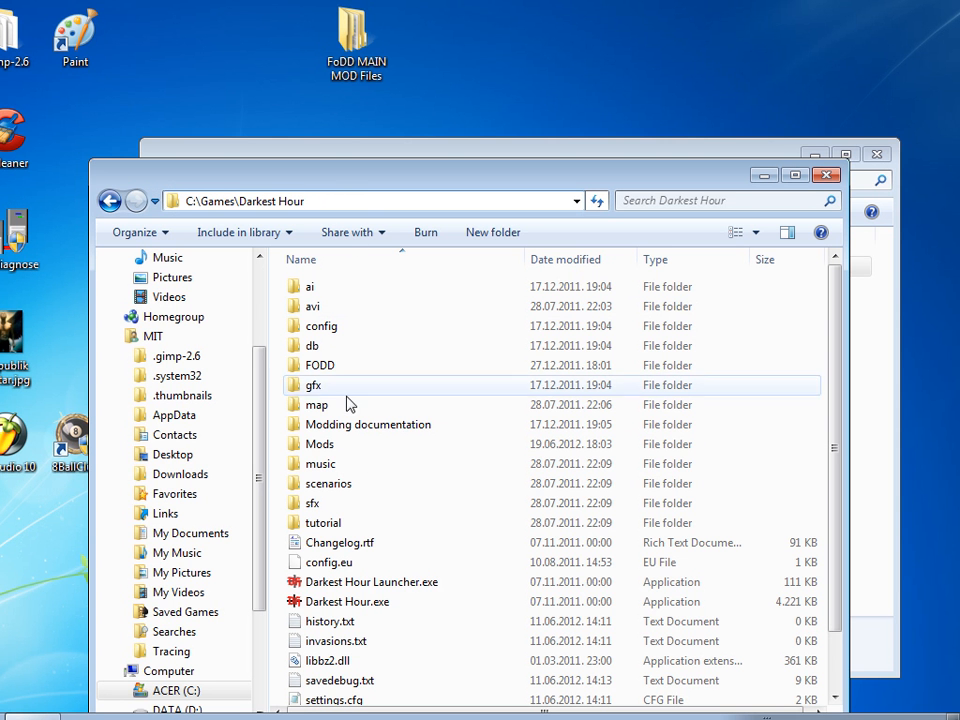
pyautogui.scroll(-3)
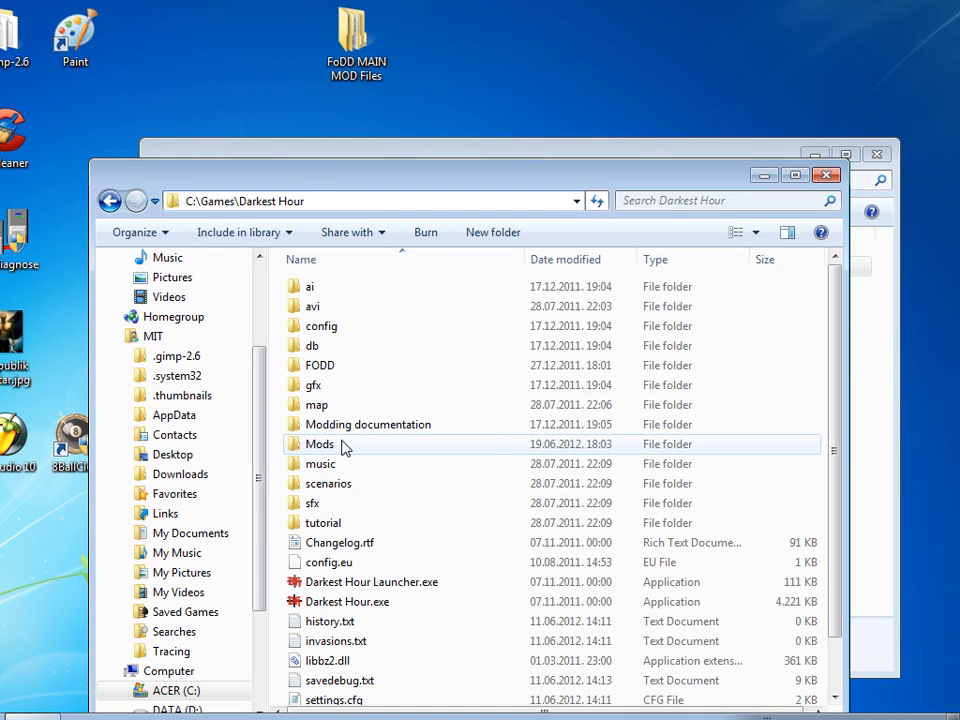
pyautogui.doubleClick(320, 443)
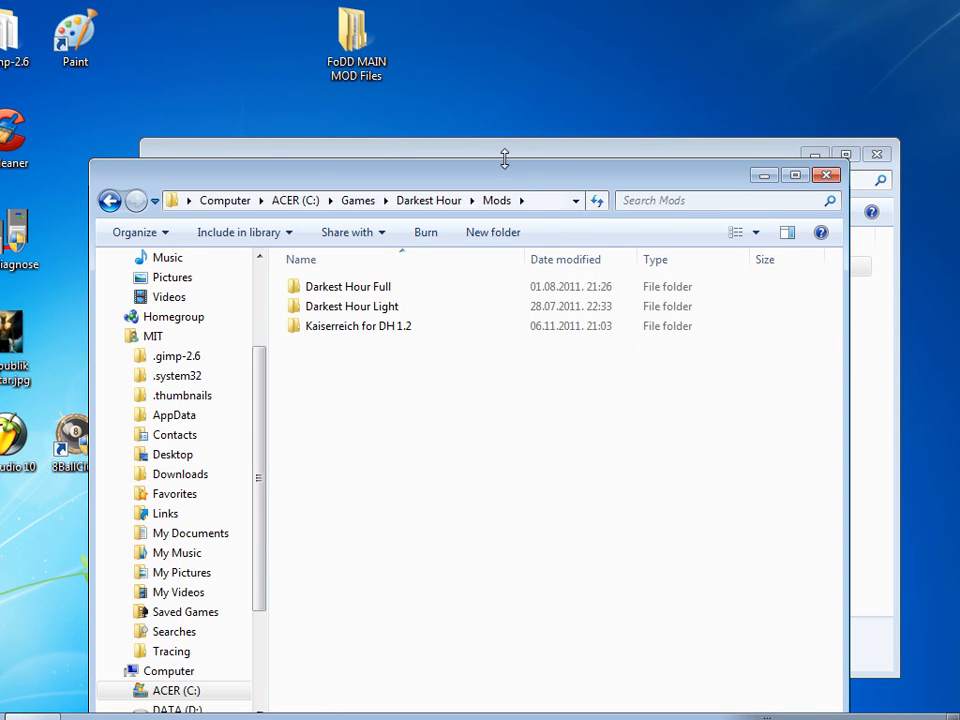
pyautogui.click(357, 325)
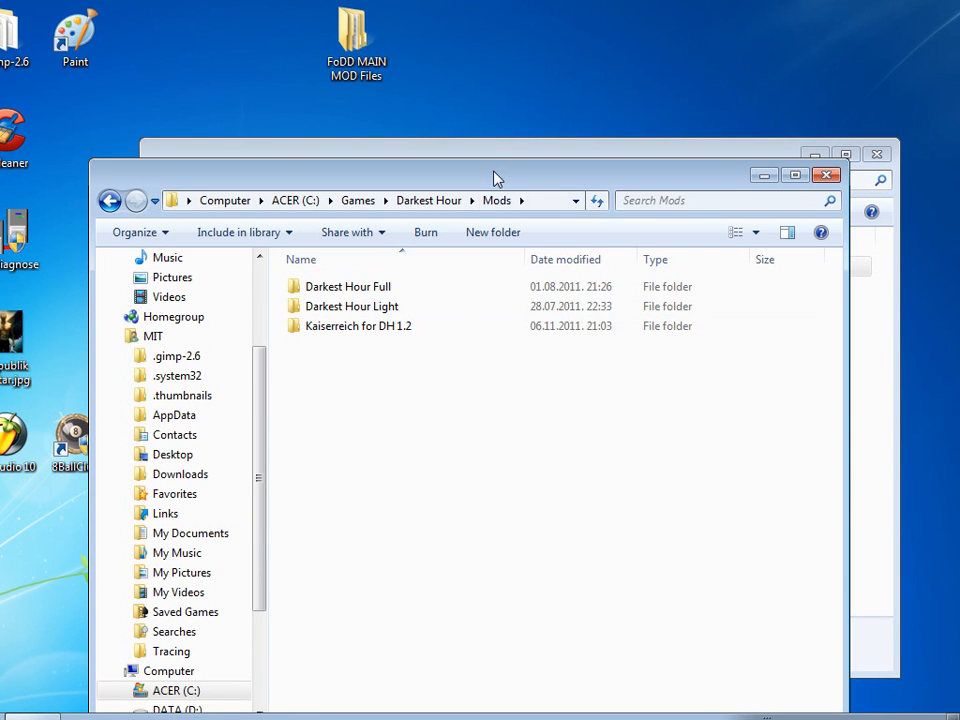
pyautogui.moveTo(495, 178); pyautogui.dragTo(495, 194)
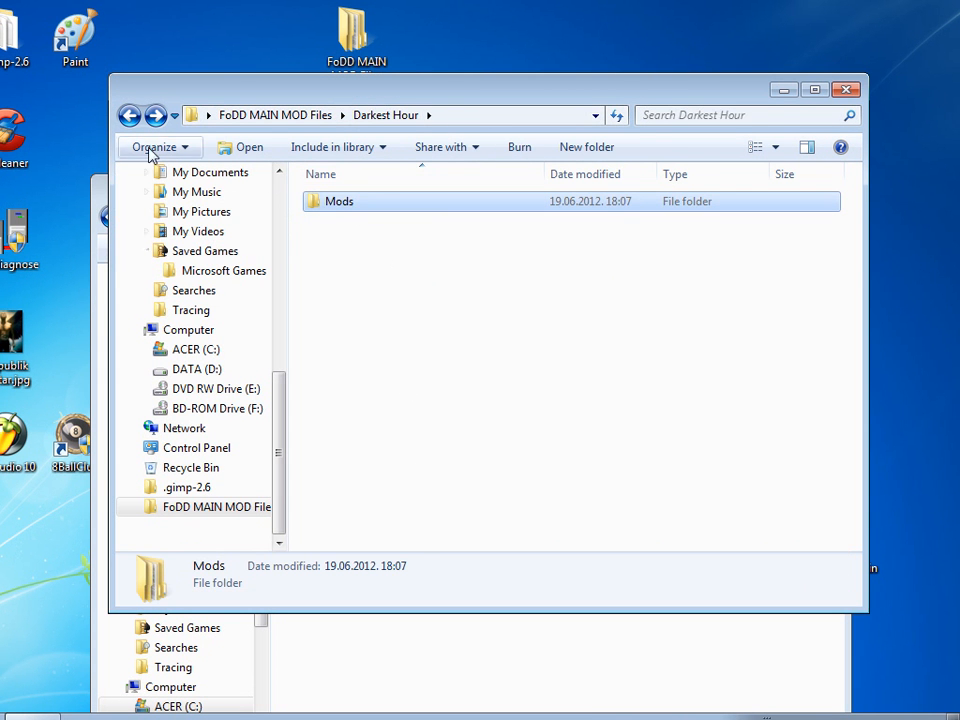
# Drag FODD into C:\Games\Darkest Hour\Mods so it lists four mods.
pyautogui.click(129, 115)
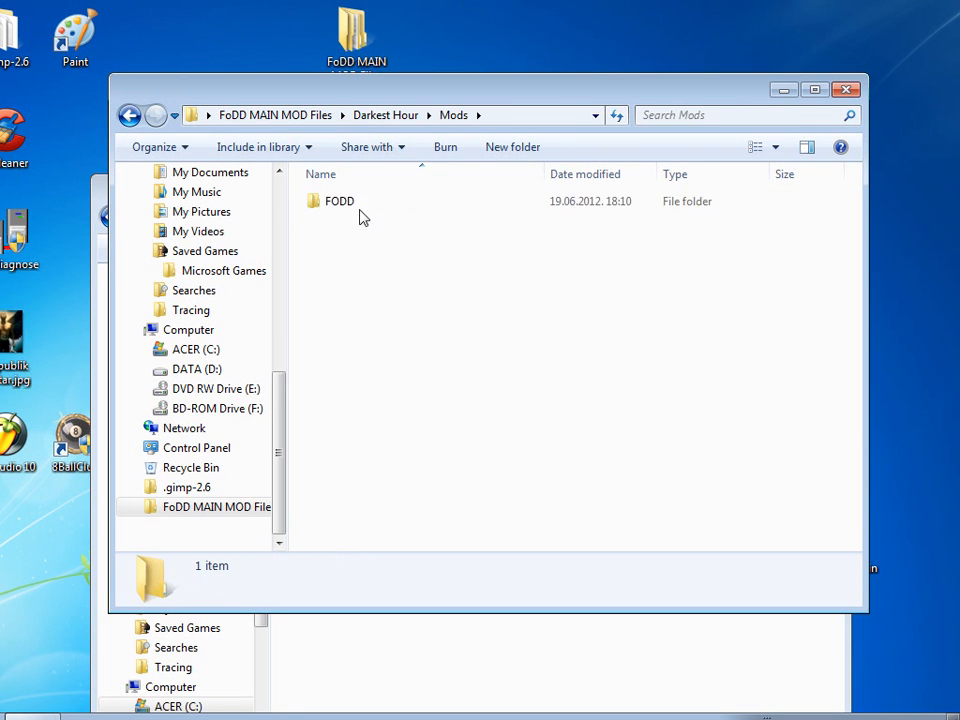
pyautogui.click(339, 201)
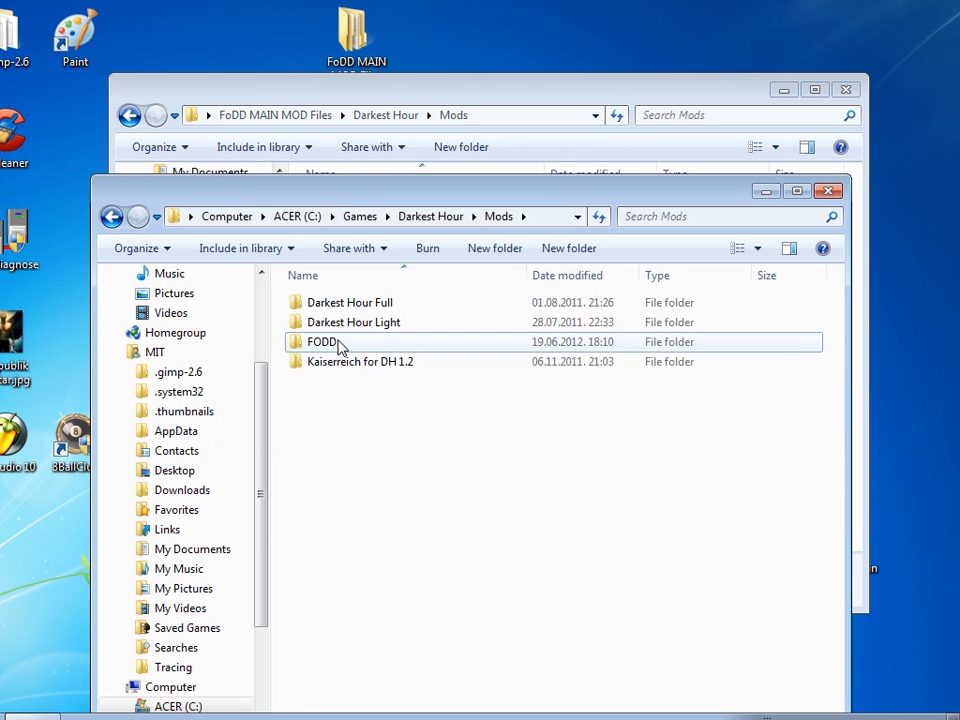
pyautogui.click(322, 342)
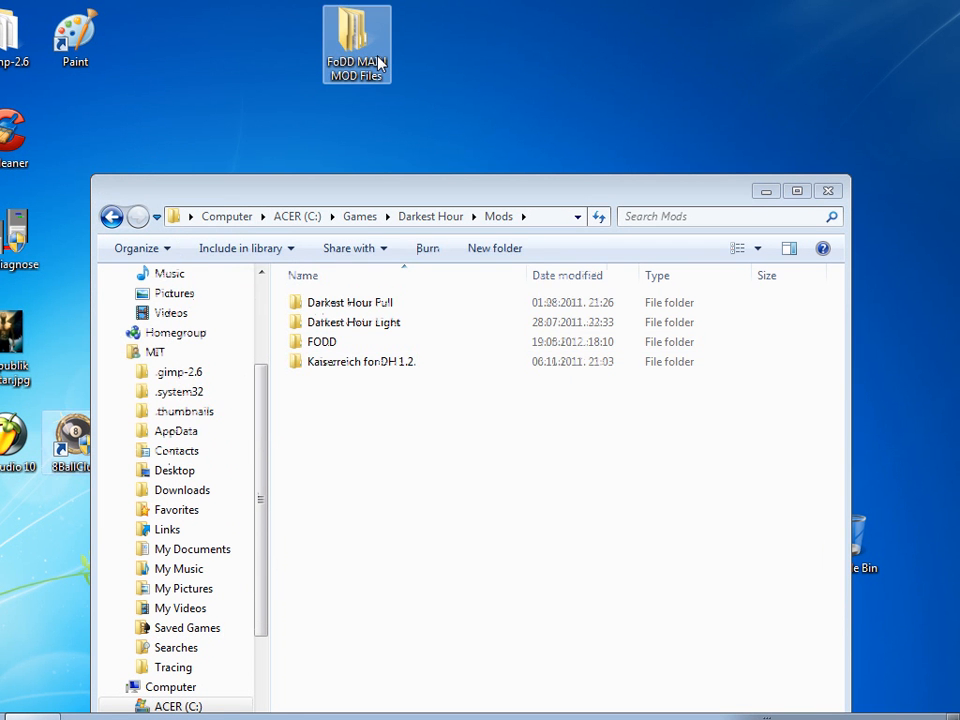
pyautogui.click(112, 216)
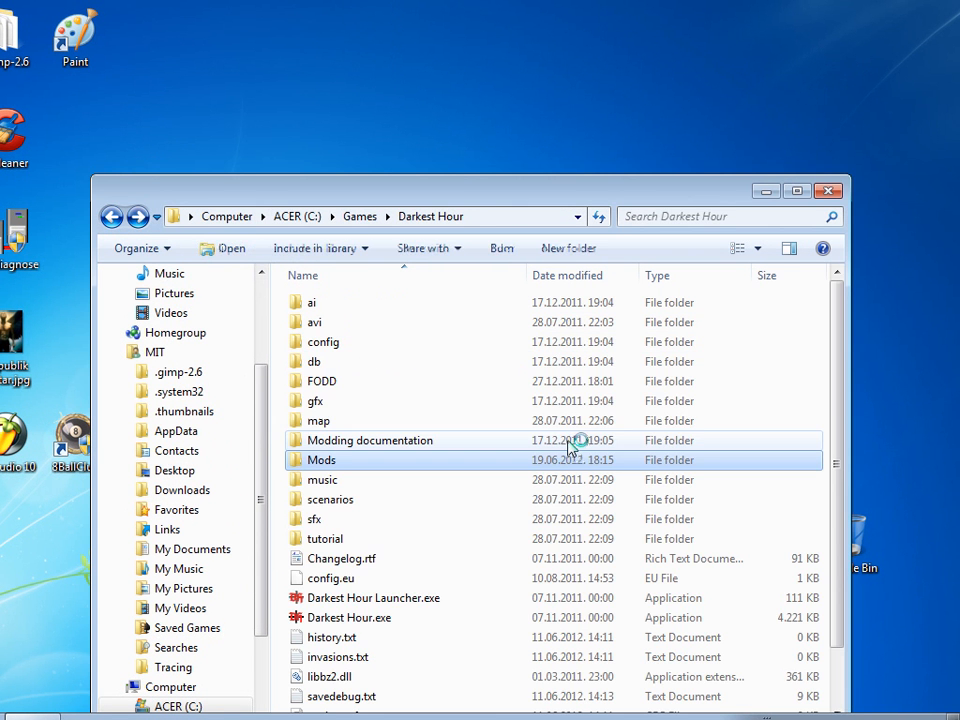
# Browse the launcher's Load a mod dropdown, confirming FODD appears among four mods.
pyautogui.scroll(-3)
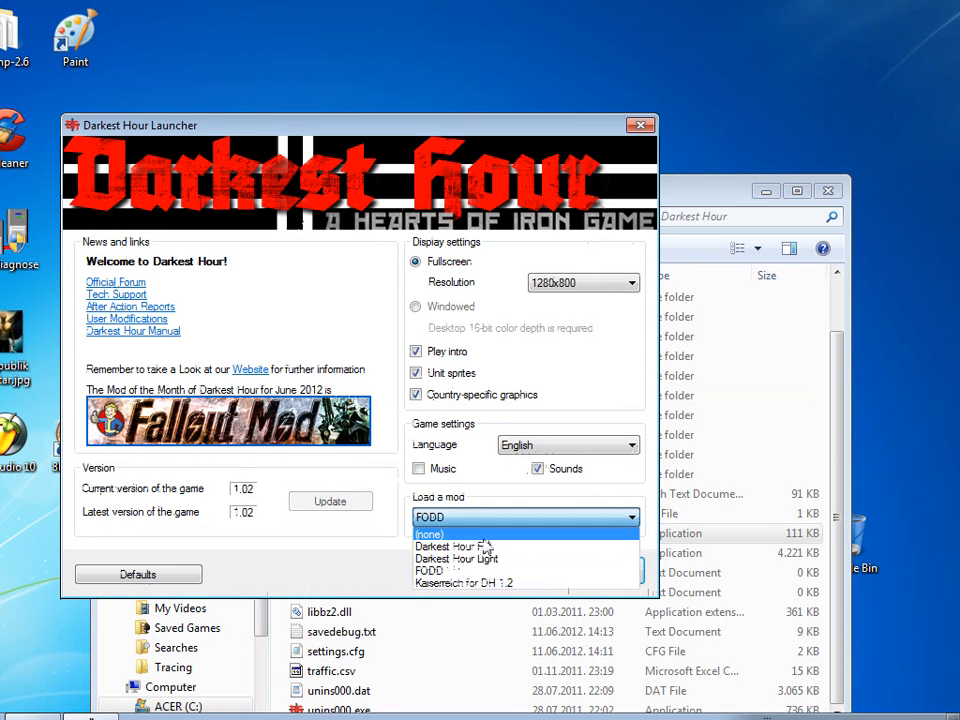
pyautogui.click(455, 558)
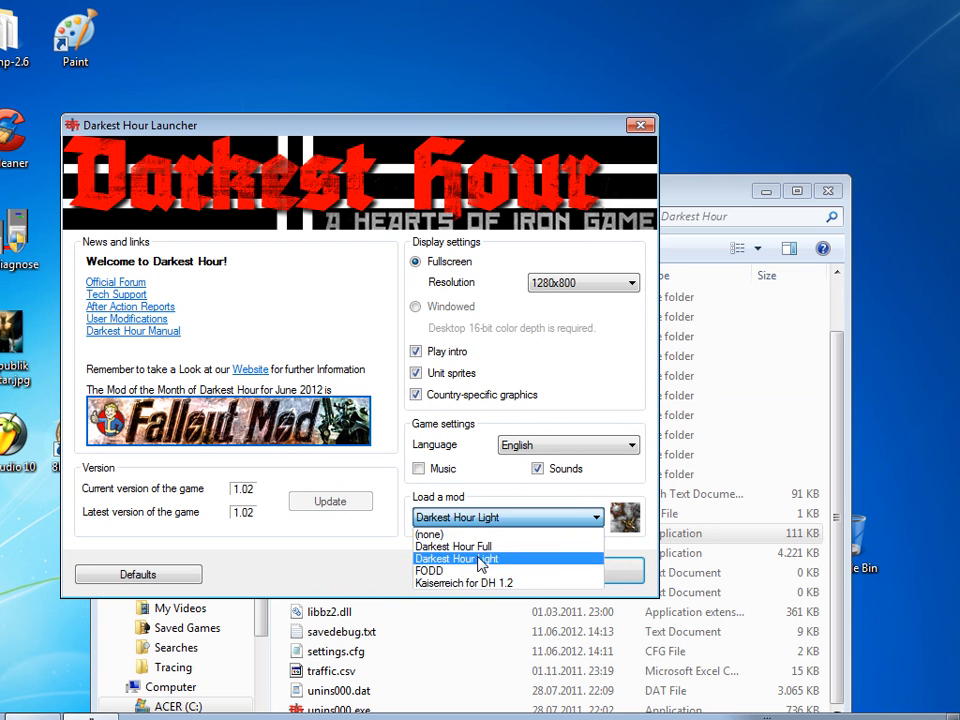
pyautogui.click(463, 582)
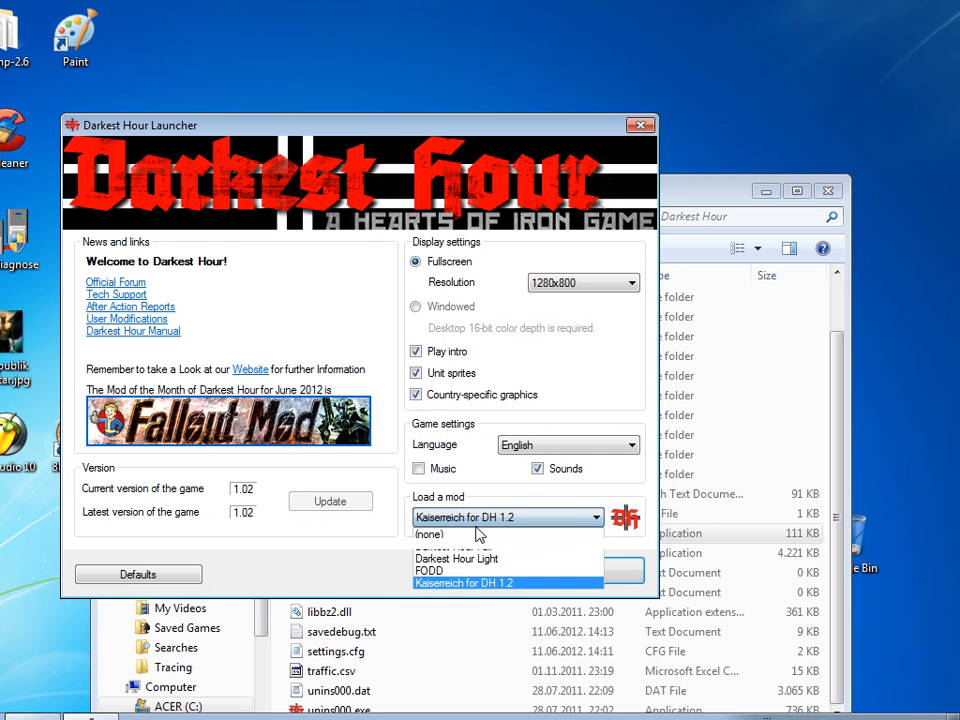
pyautogui.moveTo(430, 570)
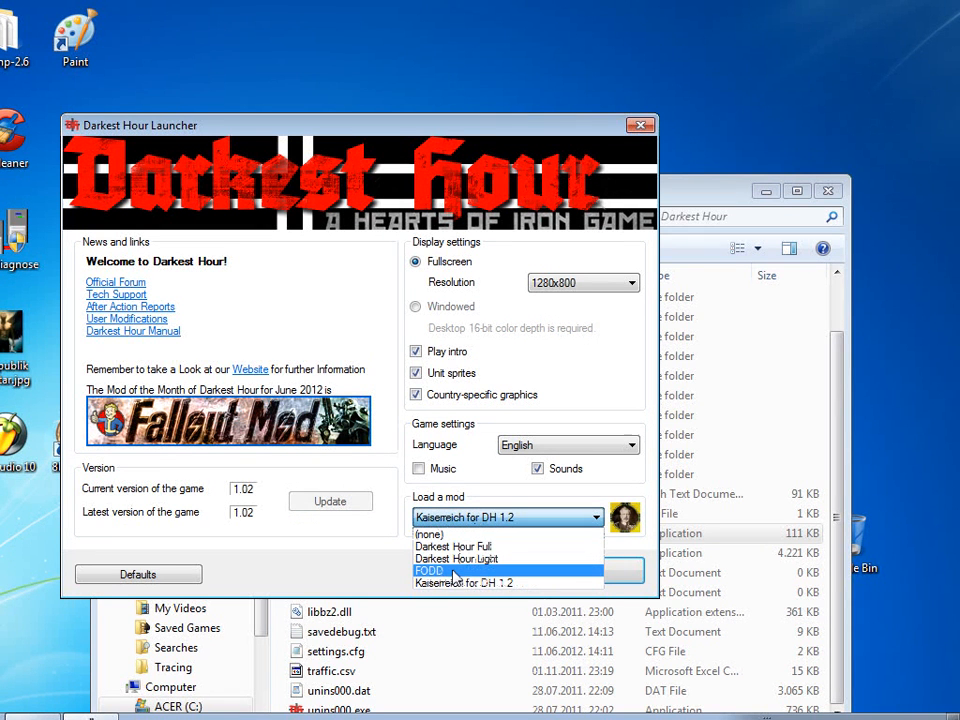
pyautogui.click(430, 570)
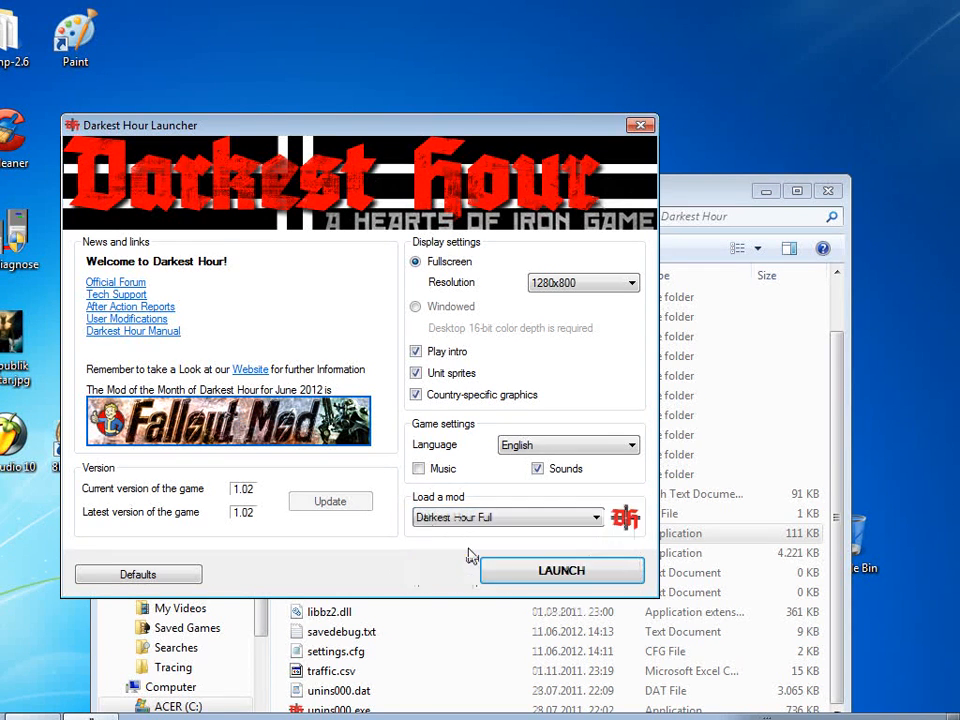
pyautogui.click(597, 517)
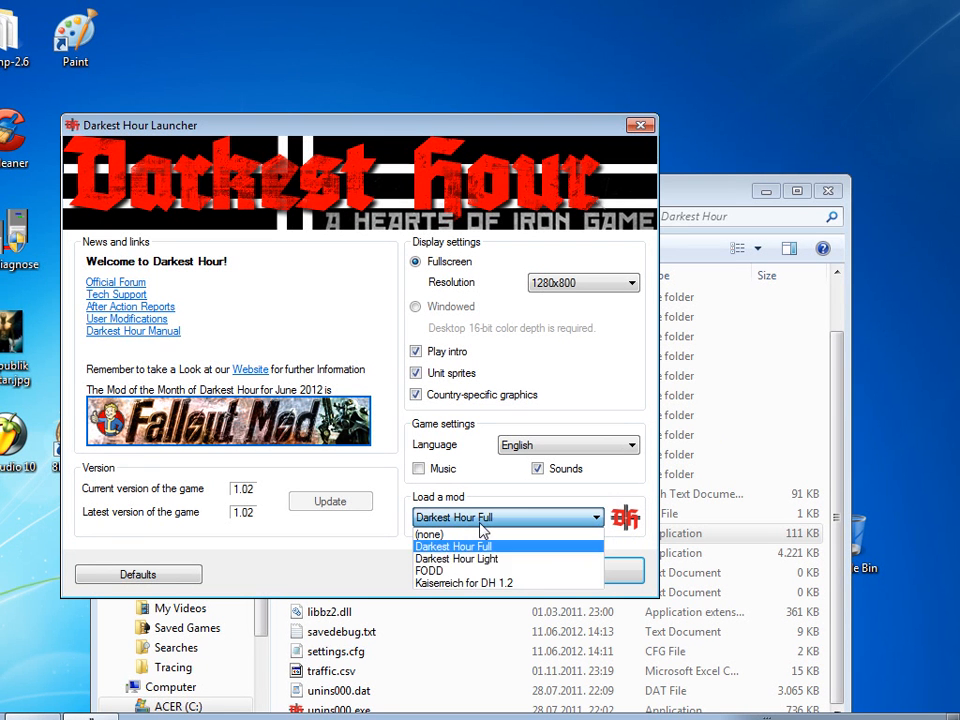
pyautogui.click(429, 570)
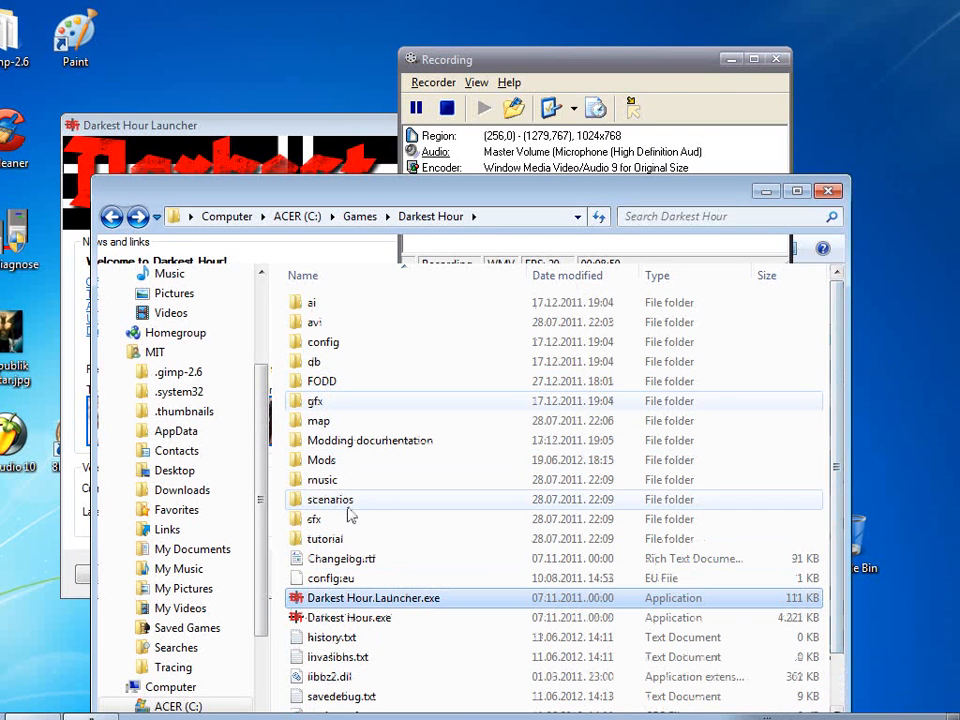
# Open Mods\FODD in the game folder and select Remove_1936.bat.
pyautogui.click(322, 459)
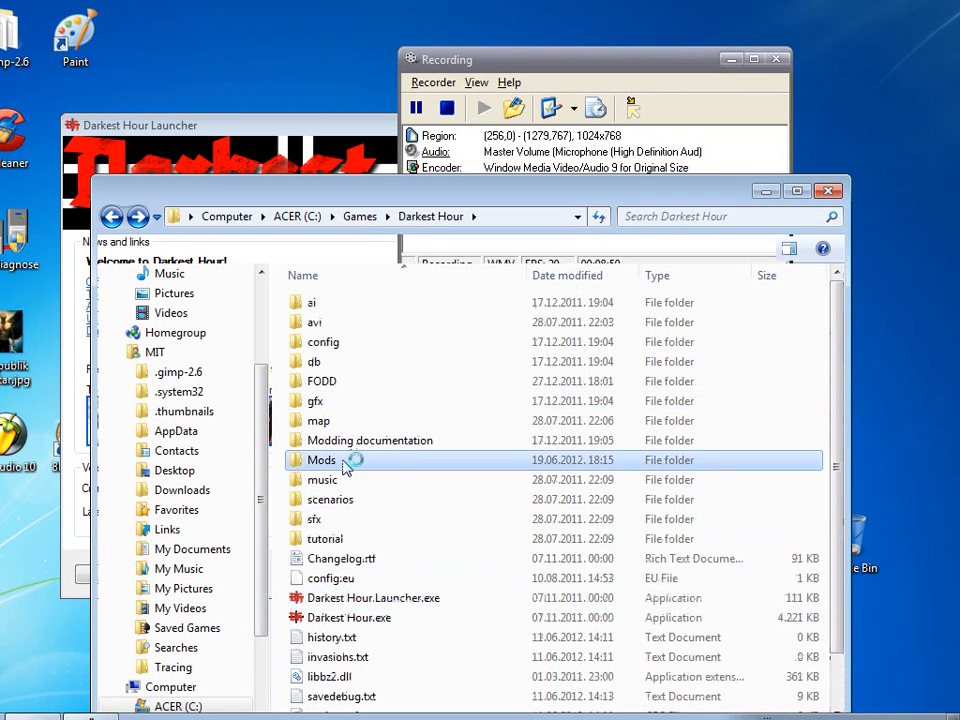
pyautogui.doubleClick(322, 460)
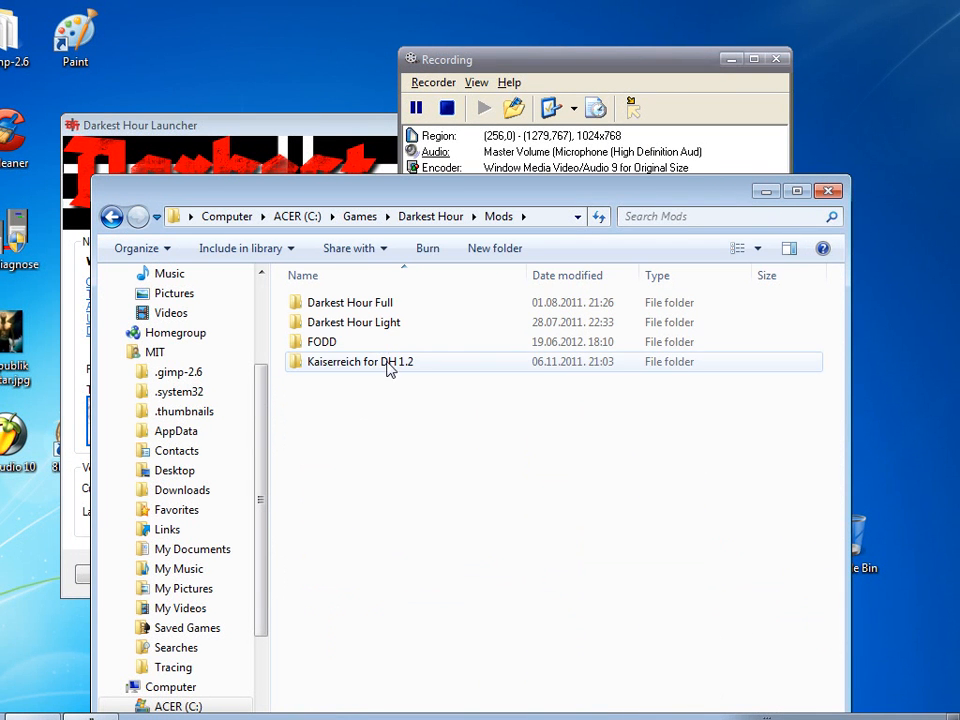
pyautogui.doubleClick(322, 341)
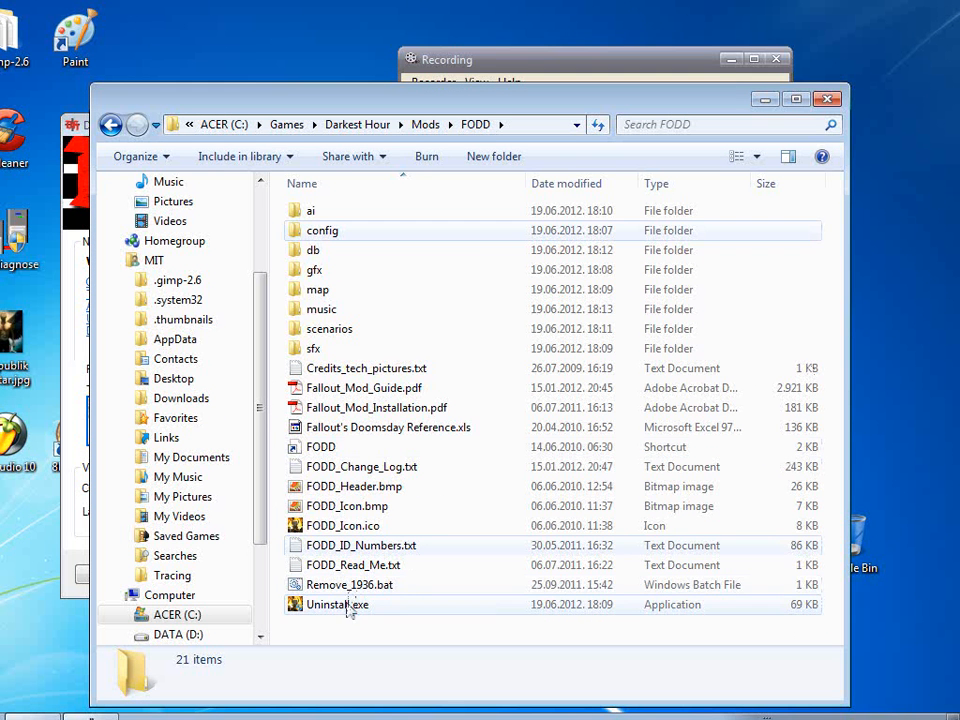
pyautogui.click(349, 584)
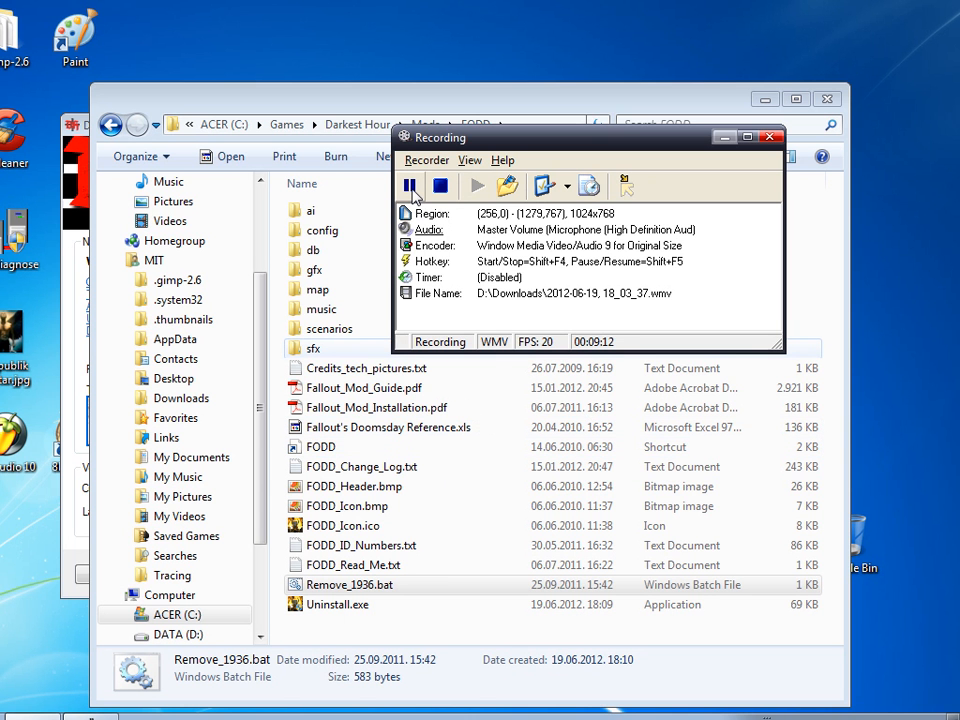
pyautogui.moveTo(410, 186)
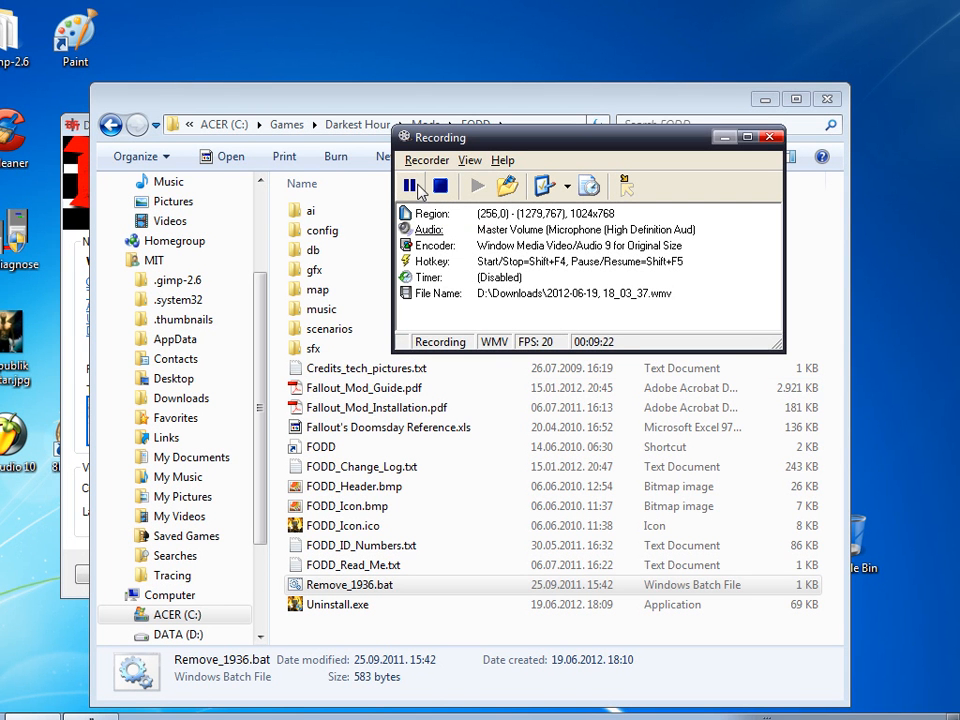
pyautogui.moveTo(410, 187)
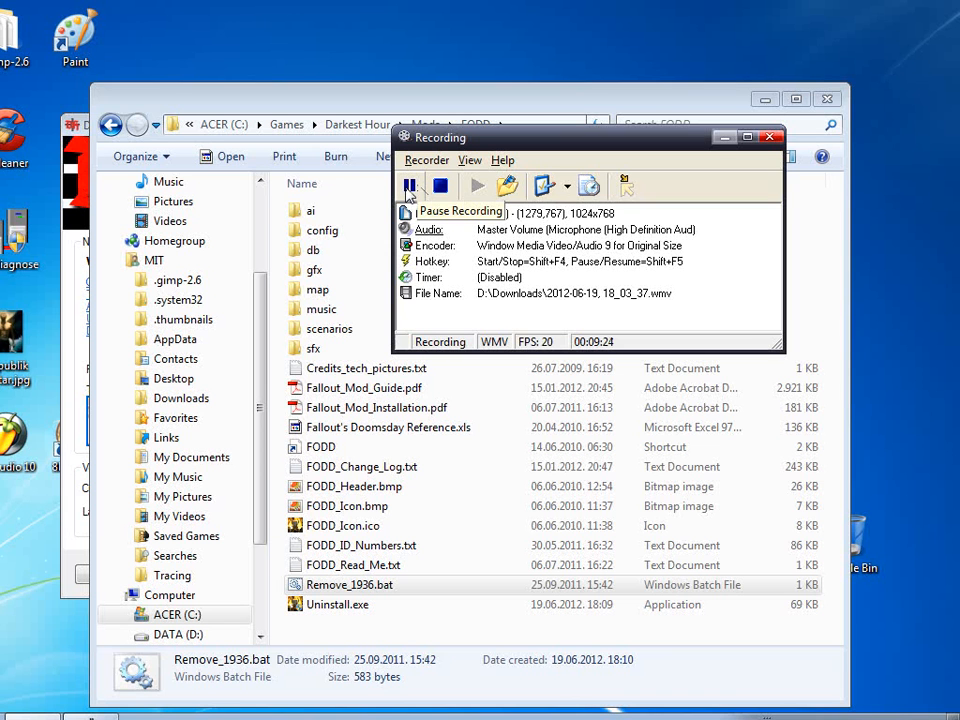